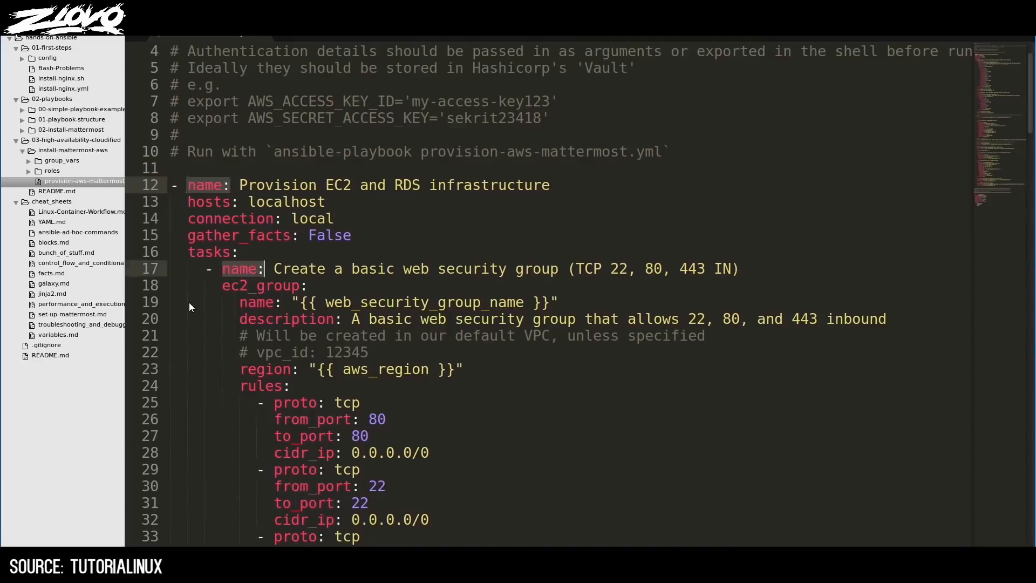
Browse the installed-programs list and OBS webcam resolutions, then land on Ninite's app picker
scroll(down, 3)
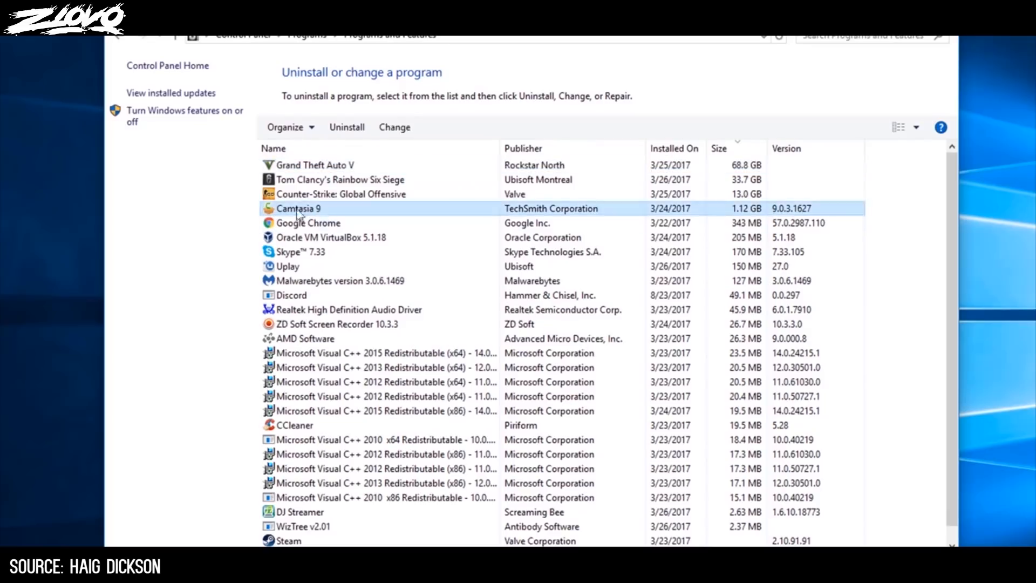
click(308, 223)
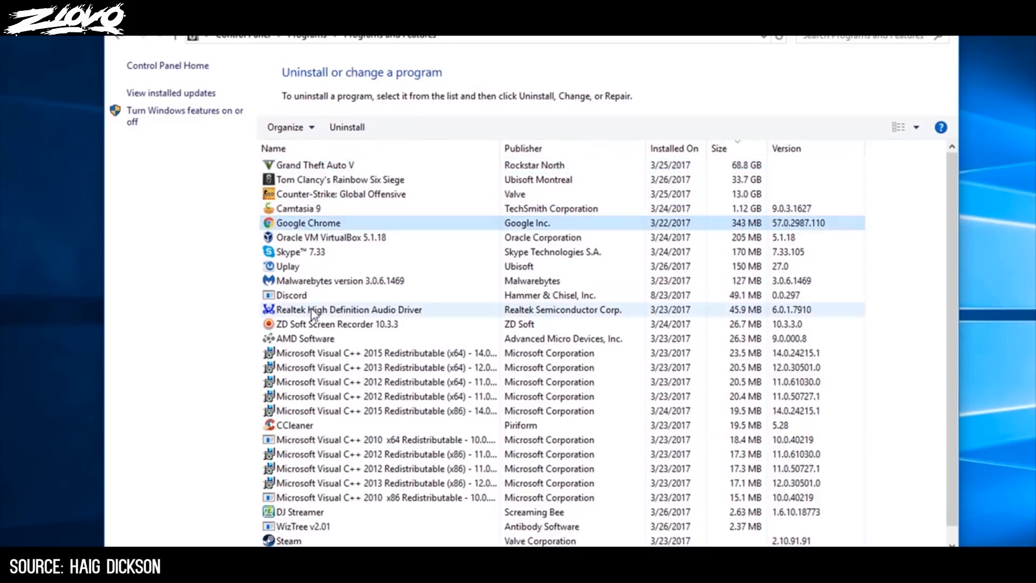
click(316, 164)
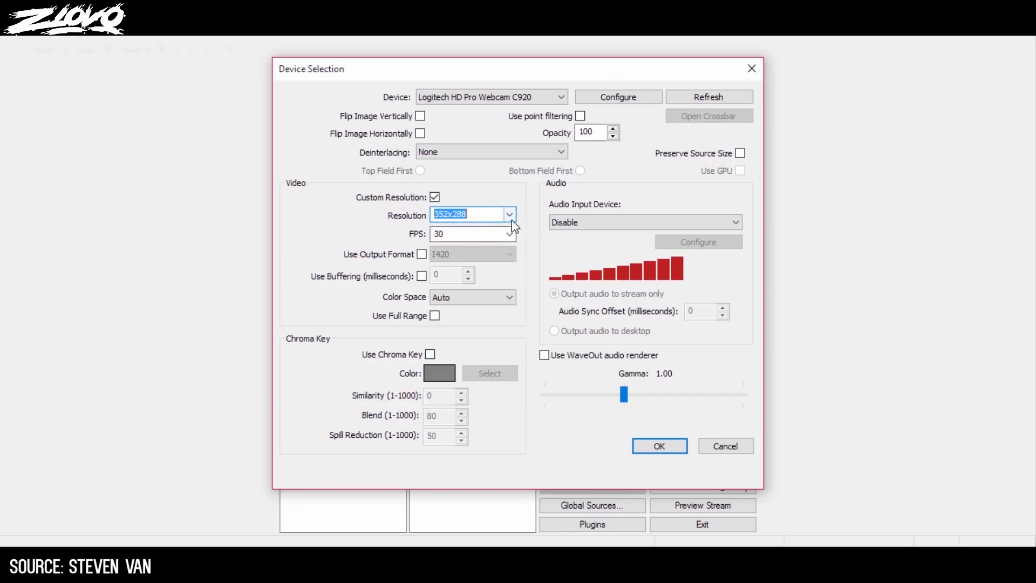
click(508, 213)
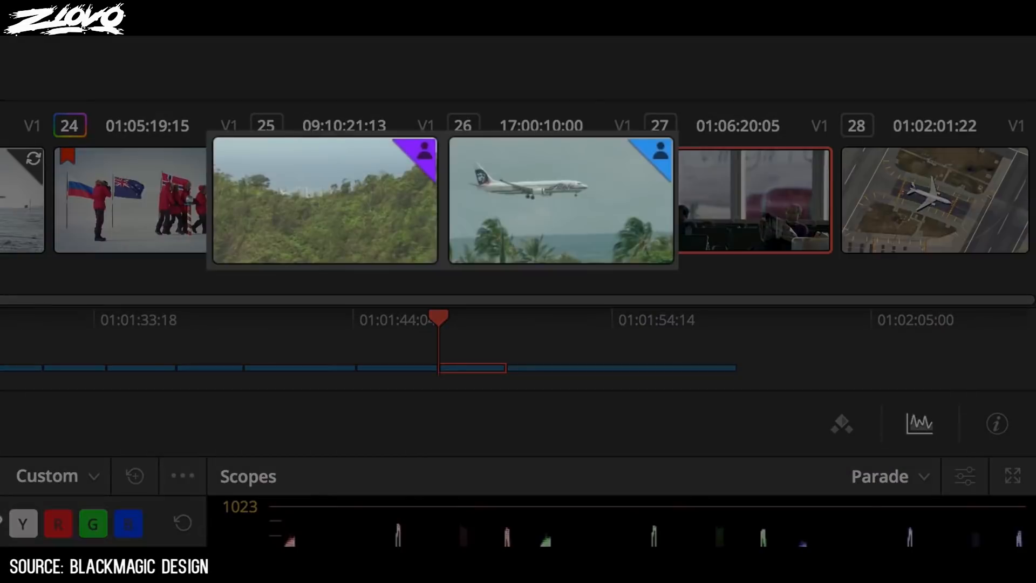
click(540, 200)
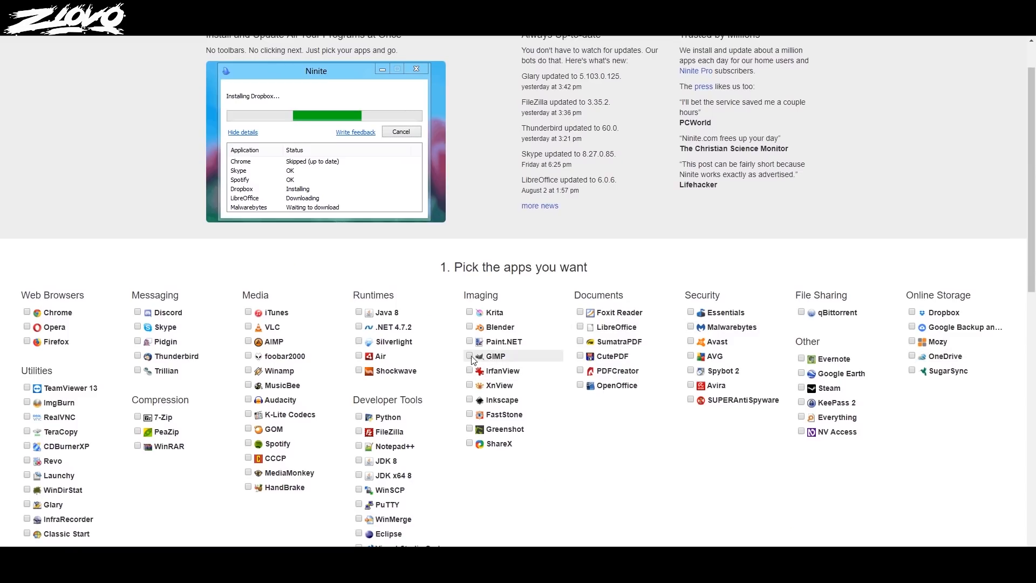
Pick Blender and GIMP under Imaging and download the combined Ninite installer
scroll(down, 3)
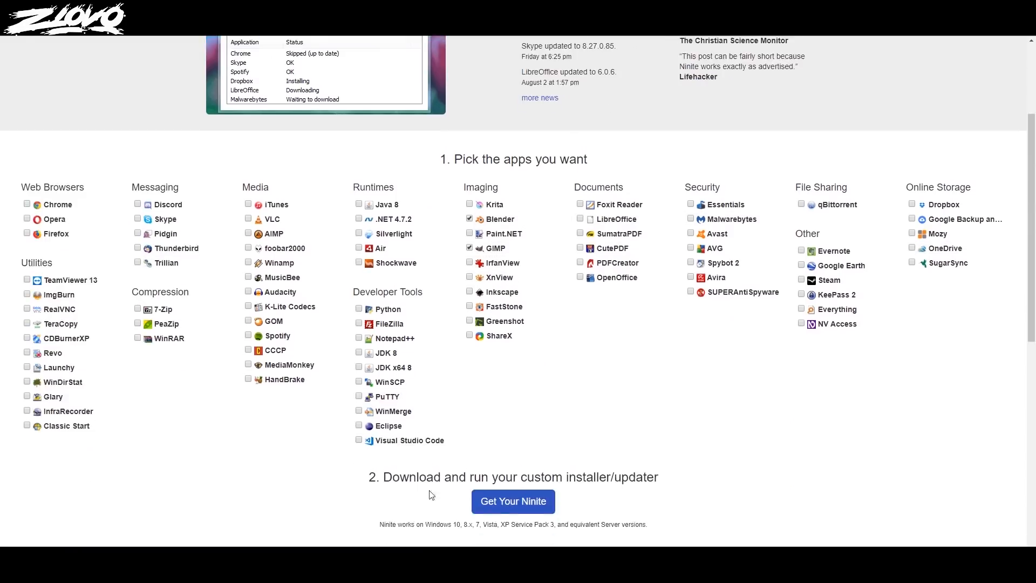
scroll(up, 3)
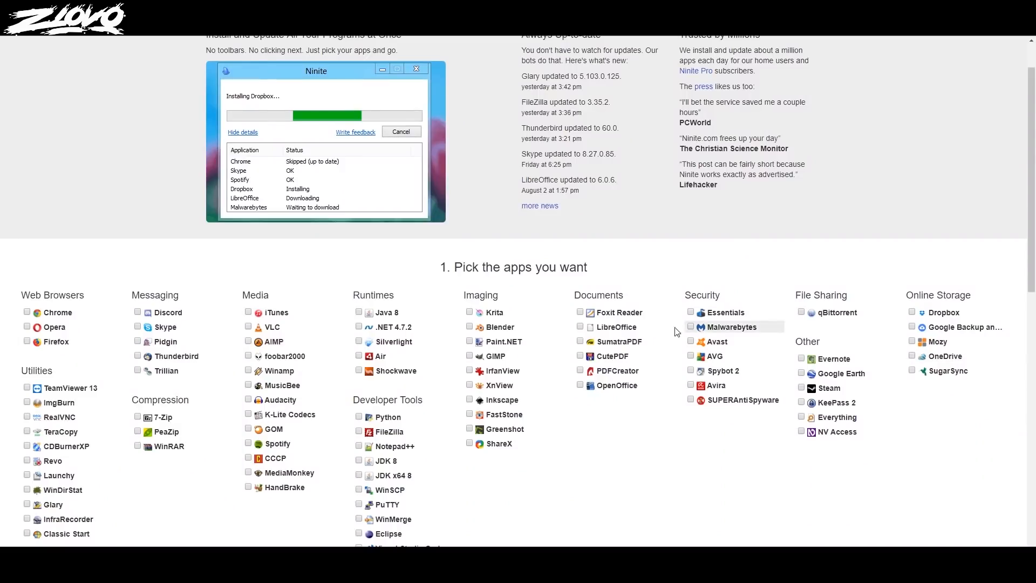
mouse_move(494, 355)
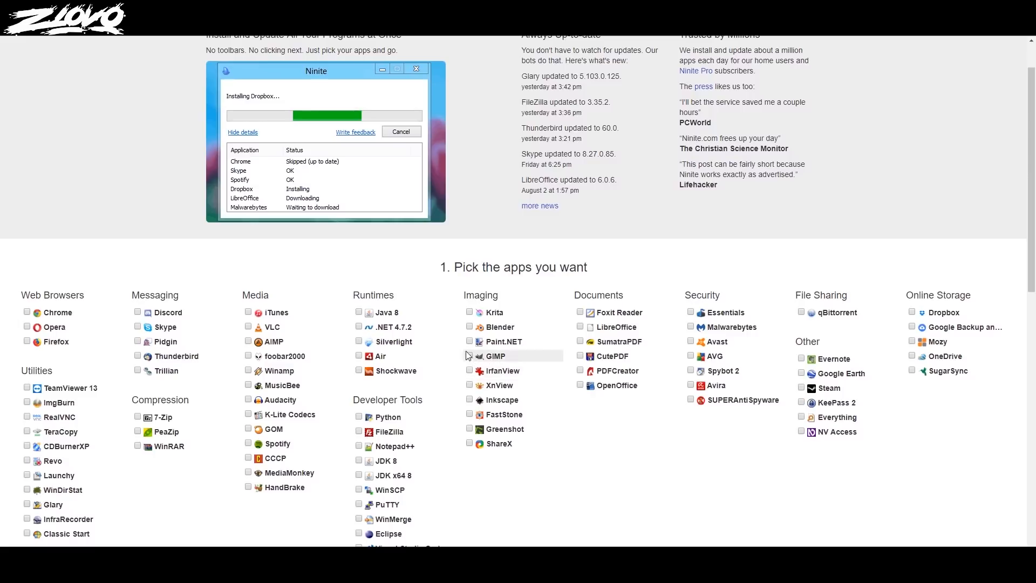
scroll(down, 3)
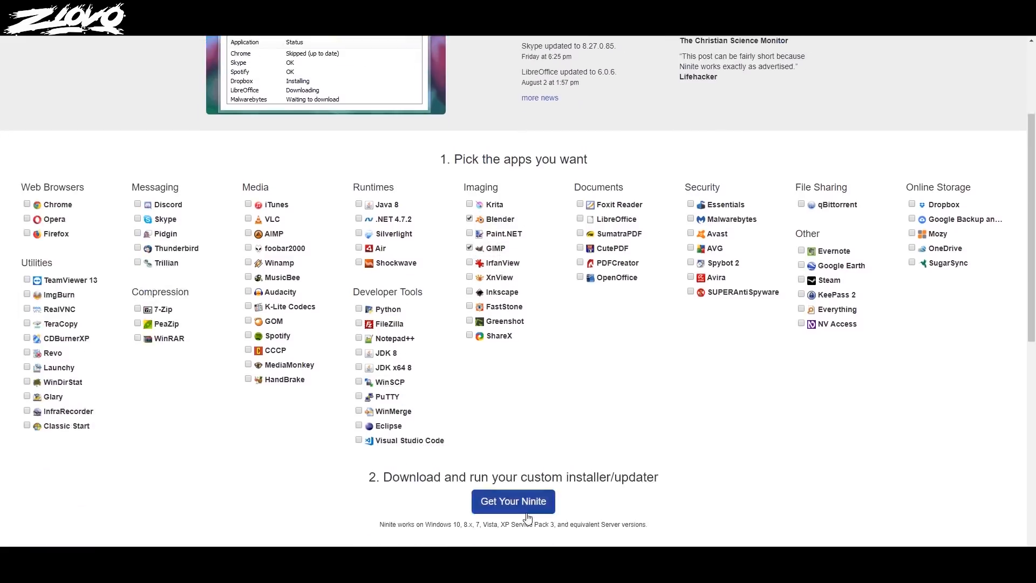
click(513, 501)
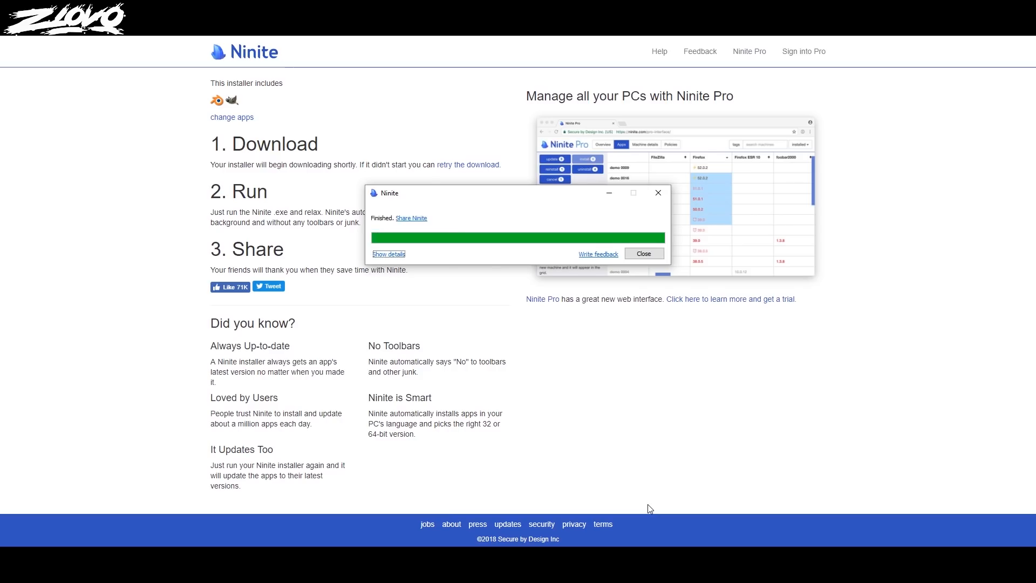
mouse_move(916, 245)
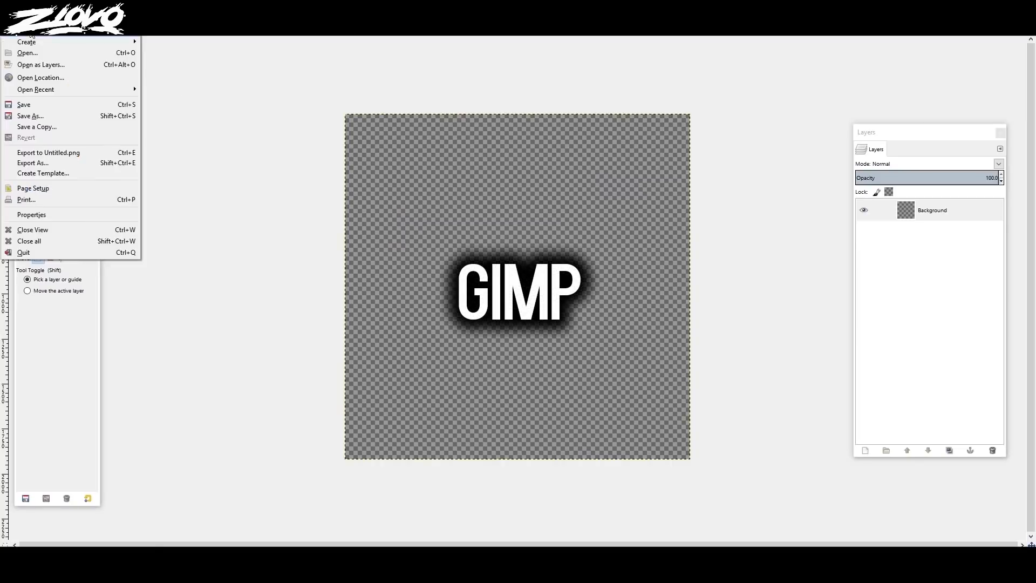
Show GIMP's File menu over the empty transparent canvas
click(21, 34)
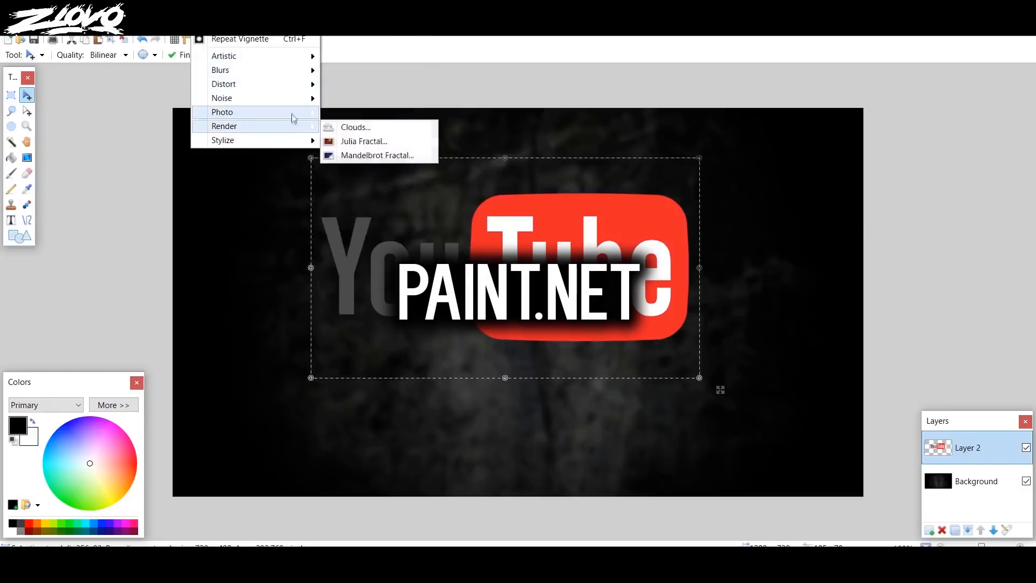
Apply a Glow to the YouTube logo with radius 5, brightness -10, contrast 10
click(223, 111)
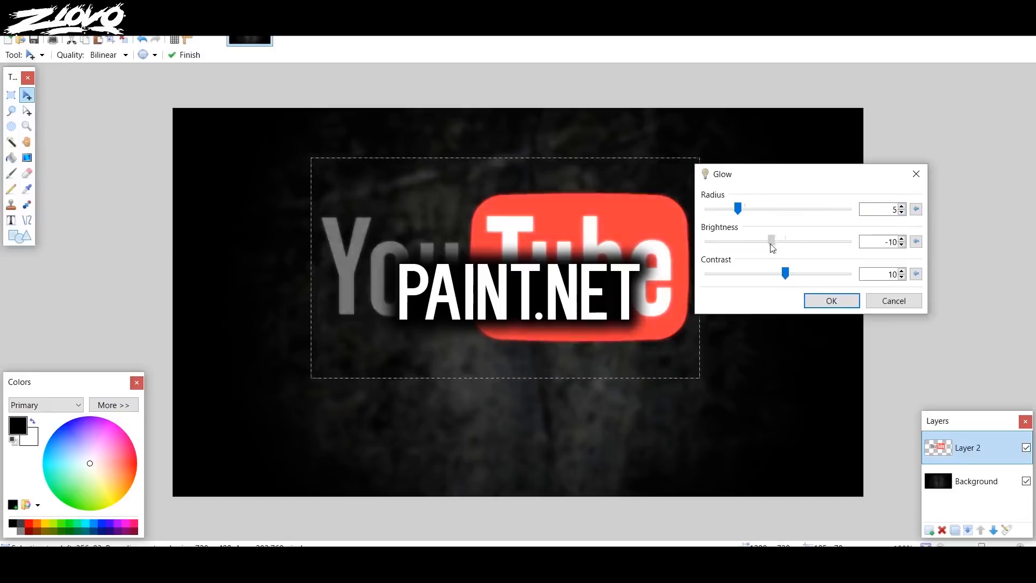
click(831, 301)
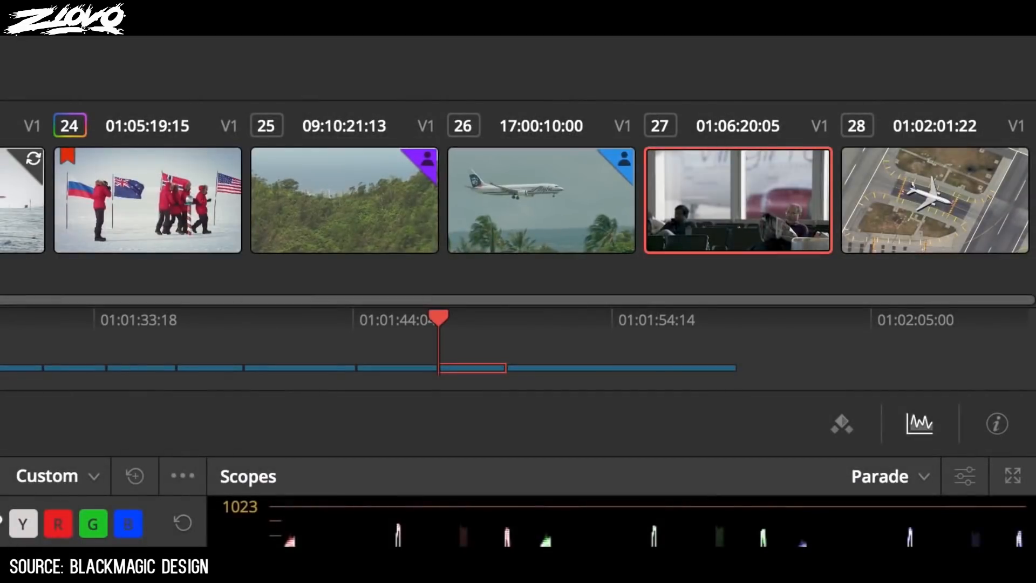
Show the Area dialog's Pattern fills for the blue rectangle
click(541, 201)
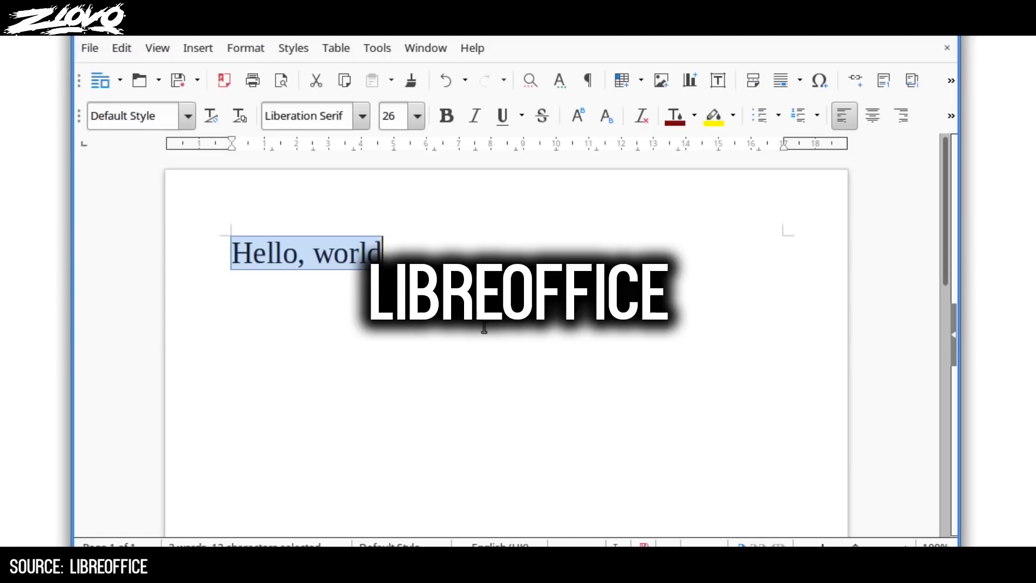
right_click(304, 253)
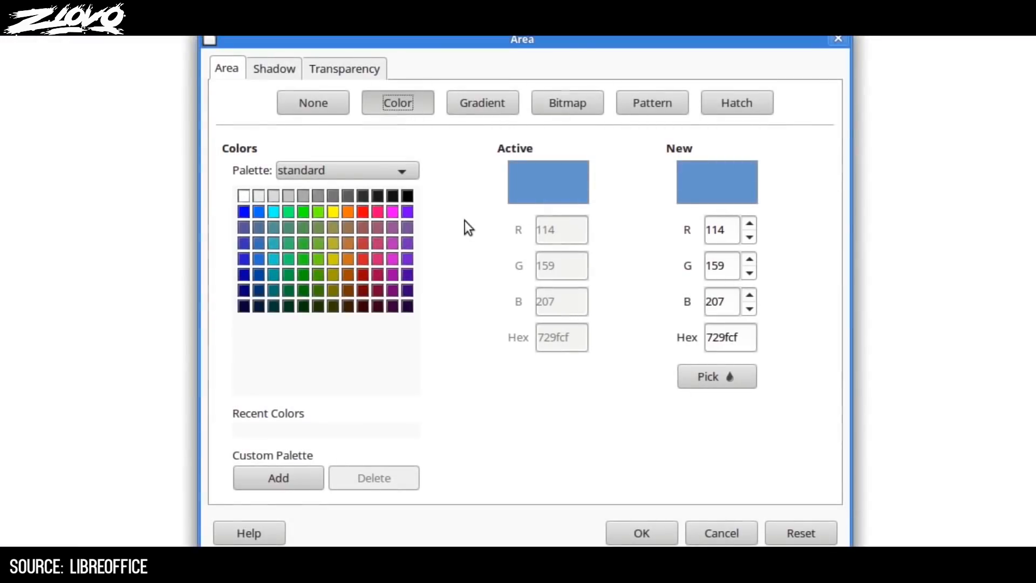
mouse_move(651, 103)
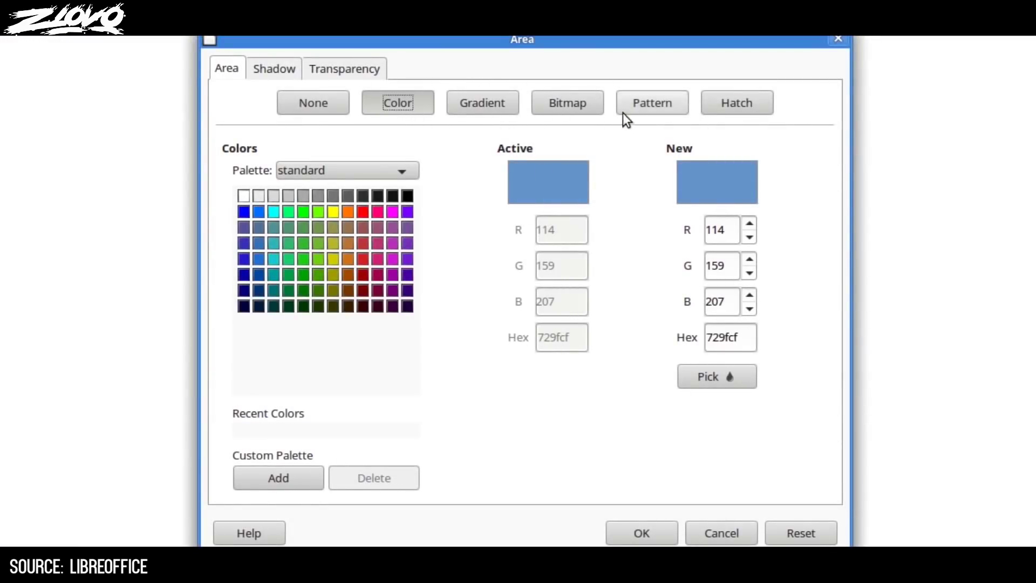
click(651, 102)
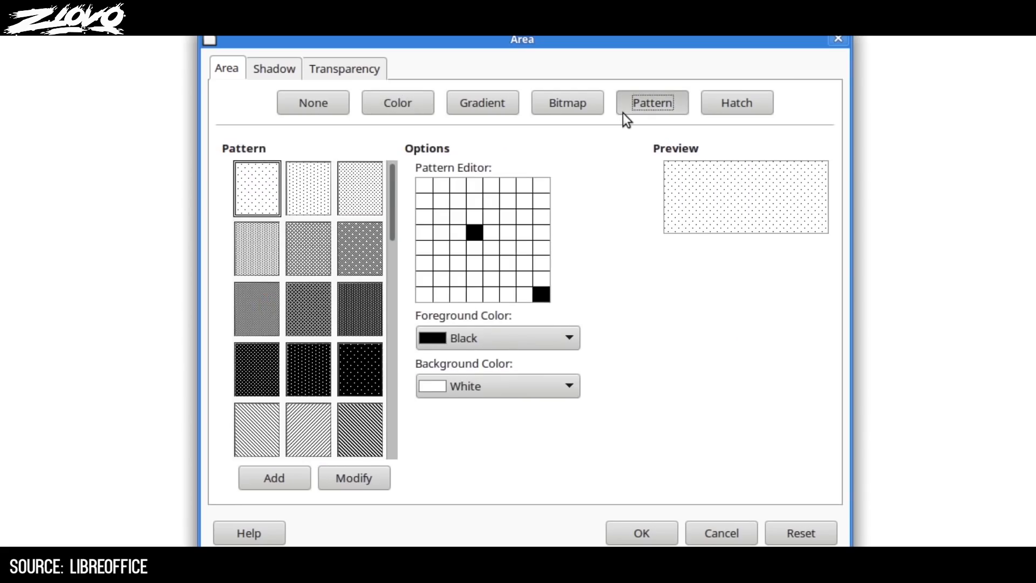
click(639, 531)
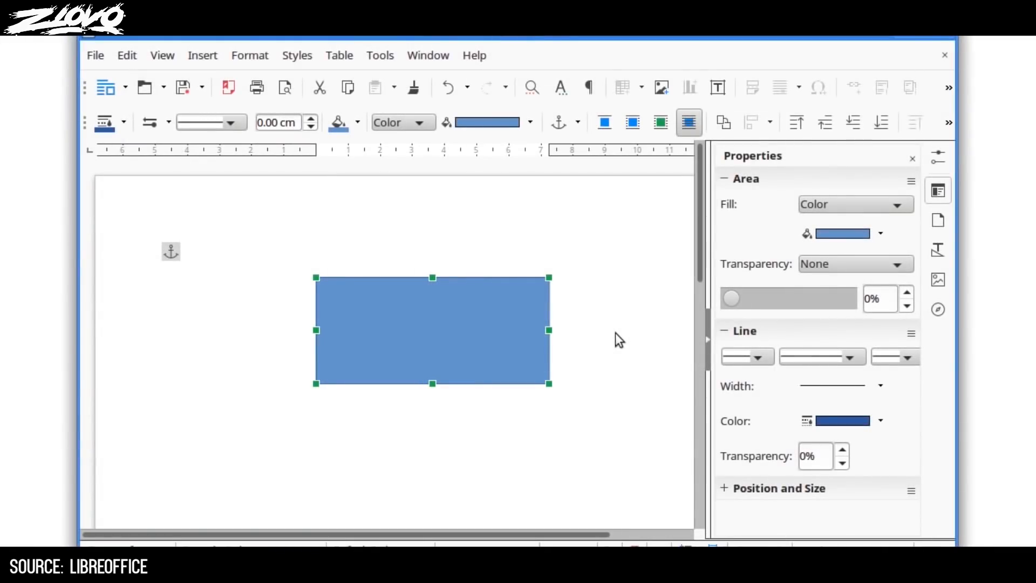
Set the rectangle's sidebar fill type to Bitmap and dismiss the custom image import
click(896, 204)
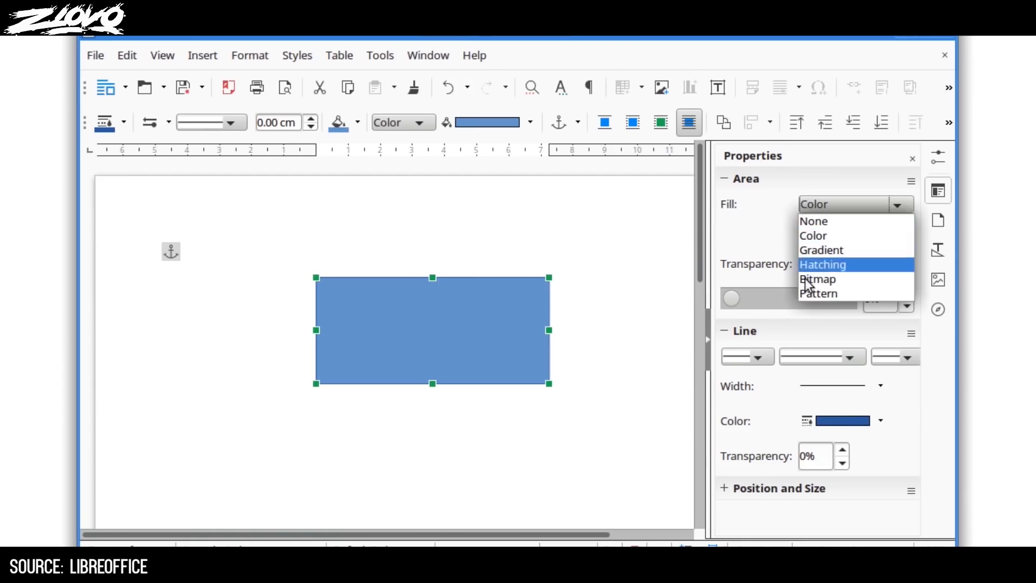
click(818, 278)
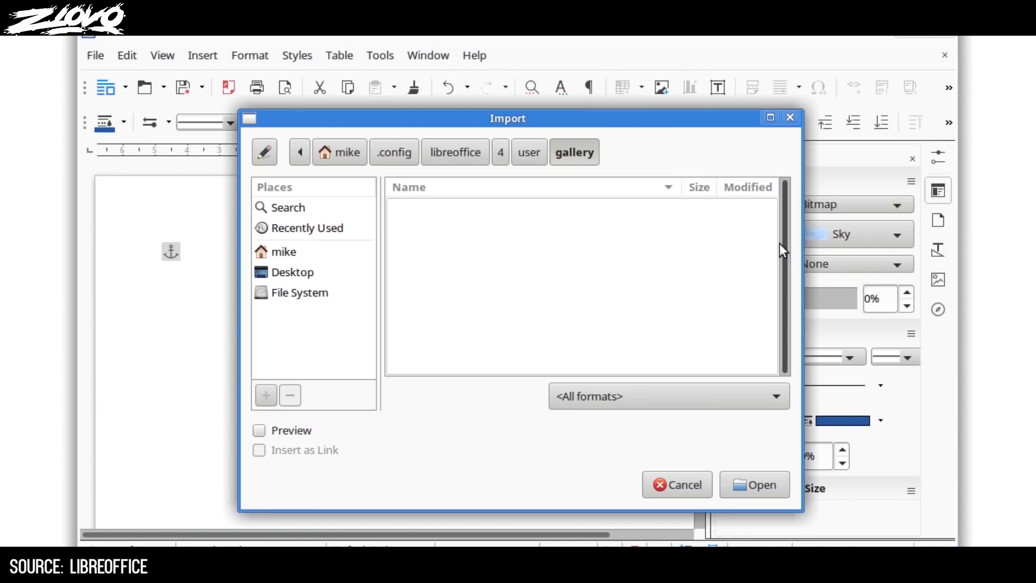
click(676, 484)
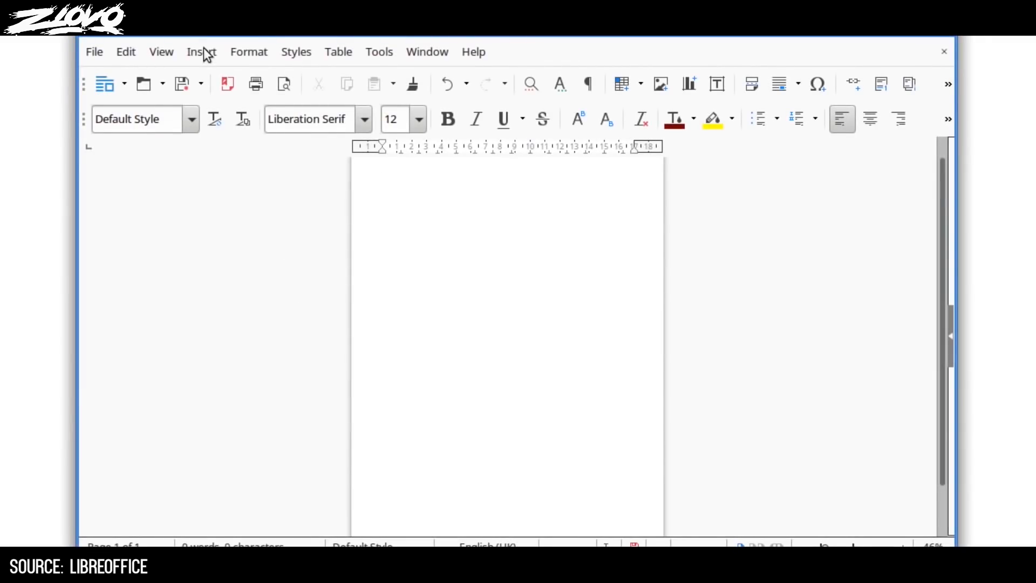
Column-select the word 'protocol' down the fixup lines 16 to 28 in Notepad++
click(659, 83)
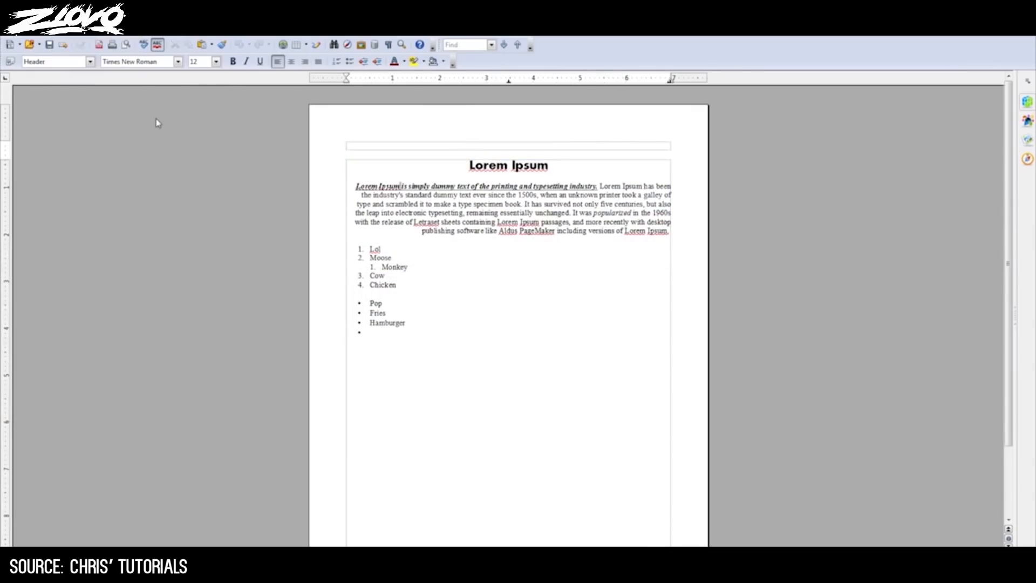
click(31, 32)
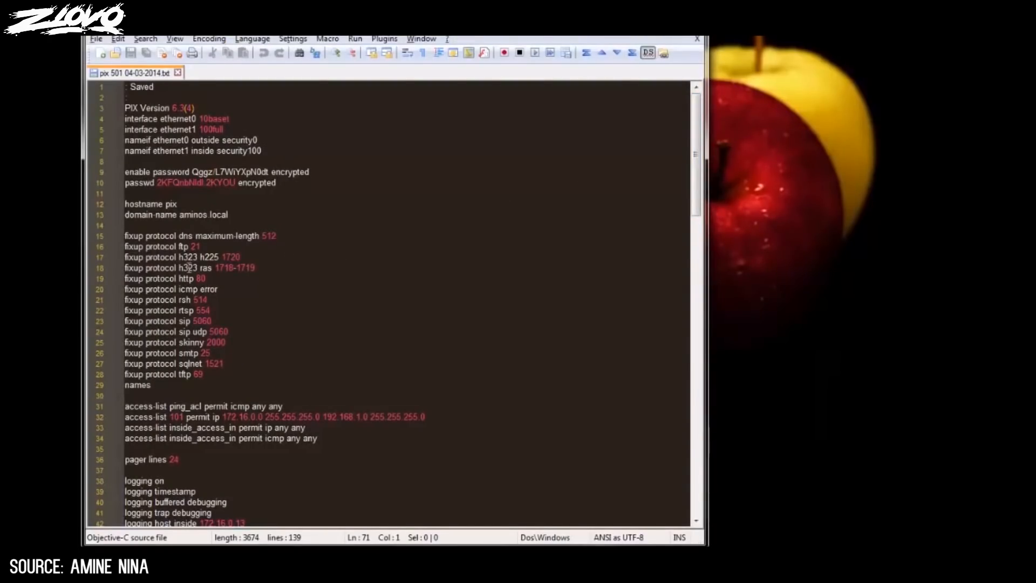
click(195, 374)
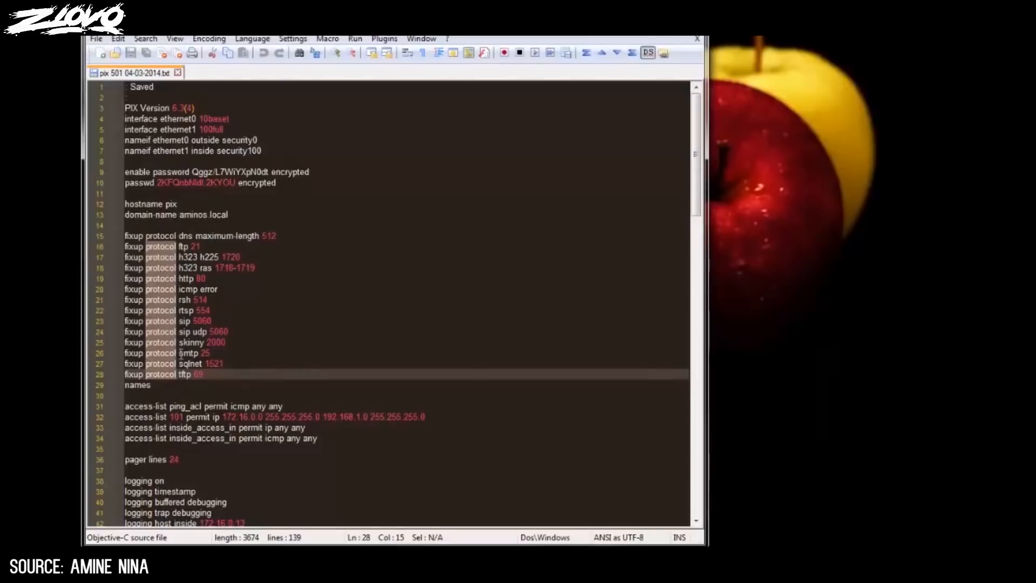
click(165, 246)
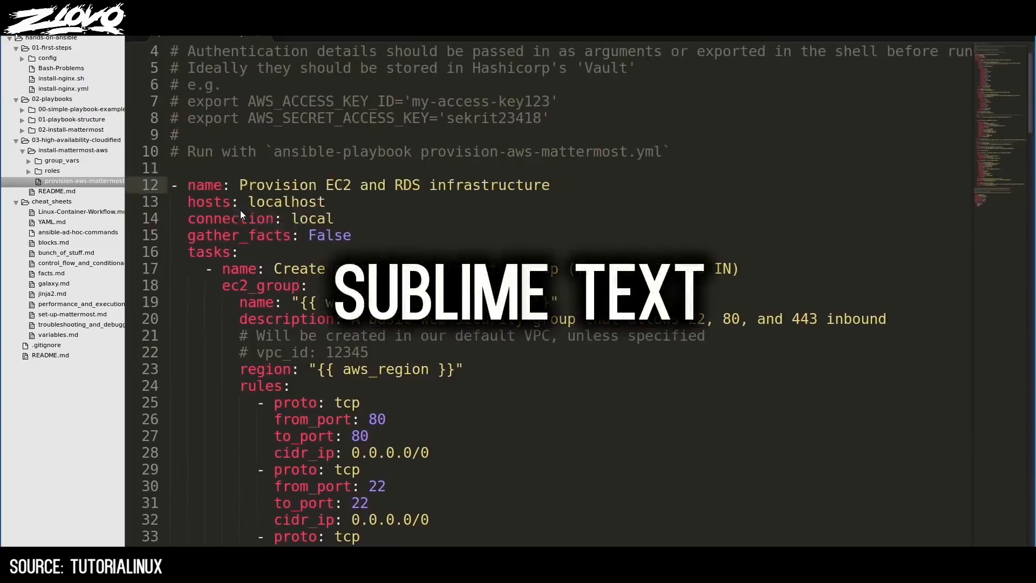
Type 'I can type at multiple points simultaneously. Woah!' at several cursors in the playbook
text(I can type at multiple points simultaneously. Woah!)
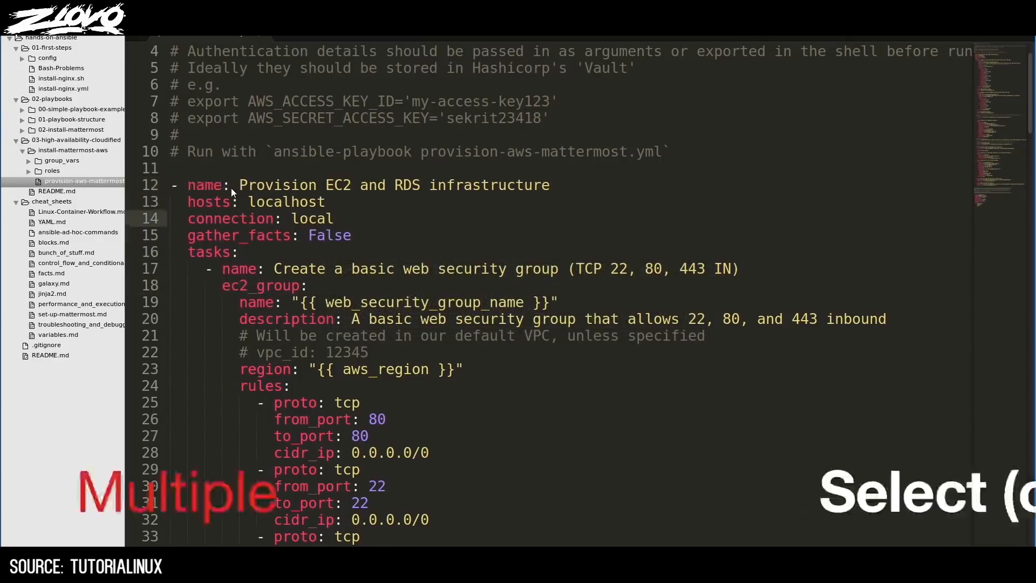
scroll(down, 3)
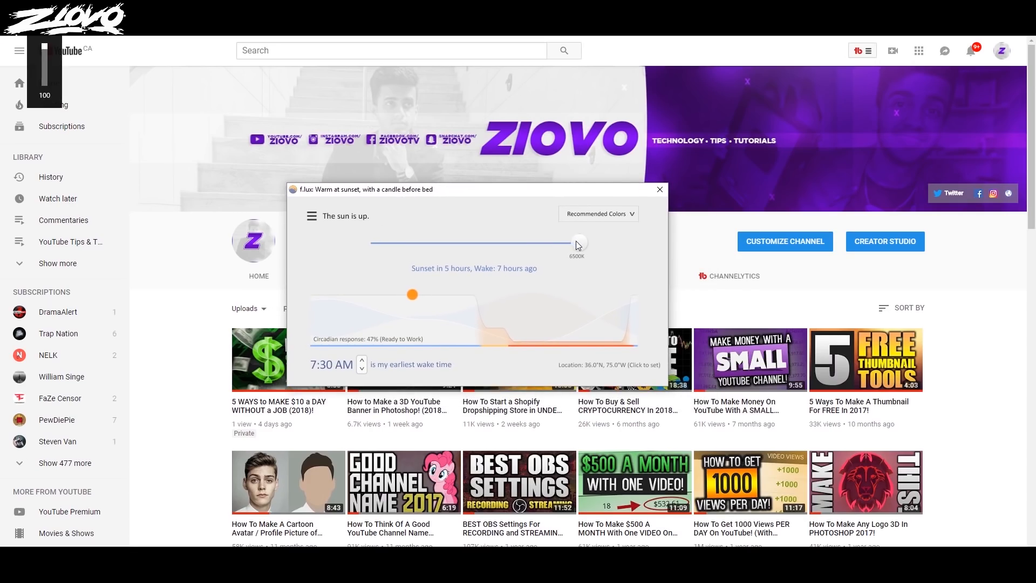
Adjust f.lux's daytime colour temperature and play the 24-hour preview
click(598, 213)
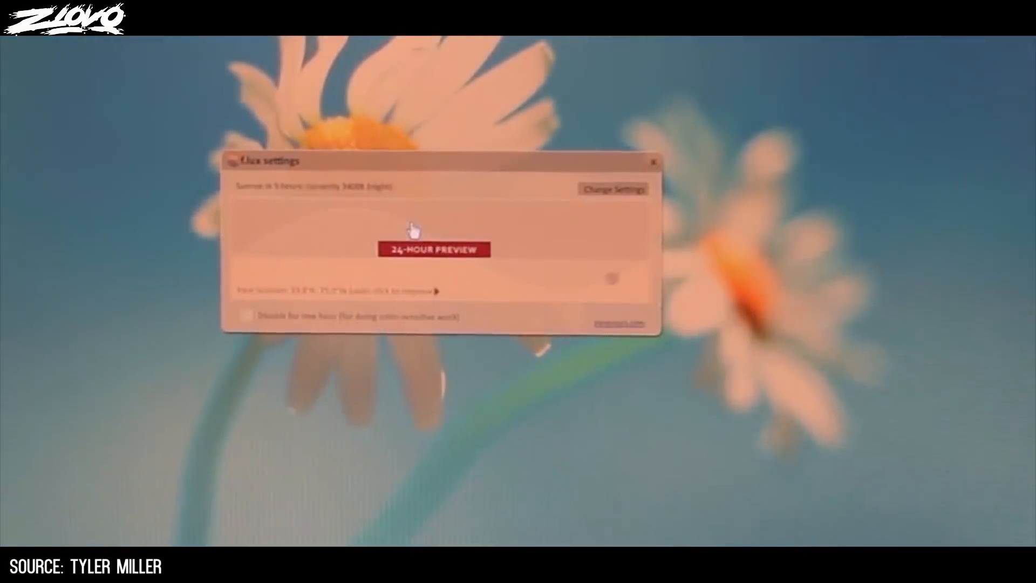
click(434, 250)
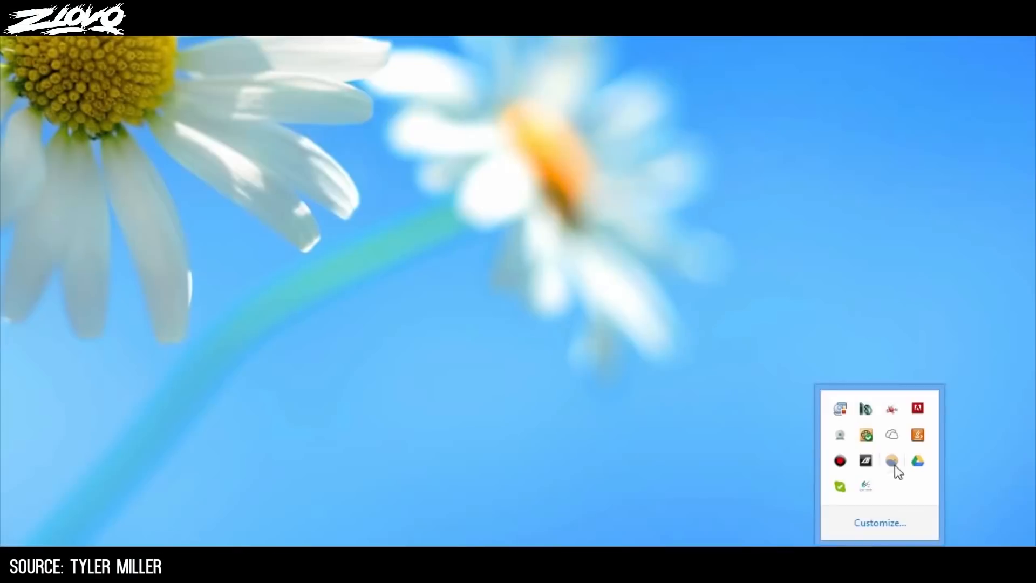
click(891, 461)
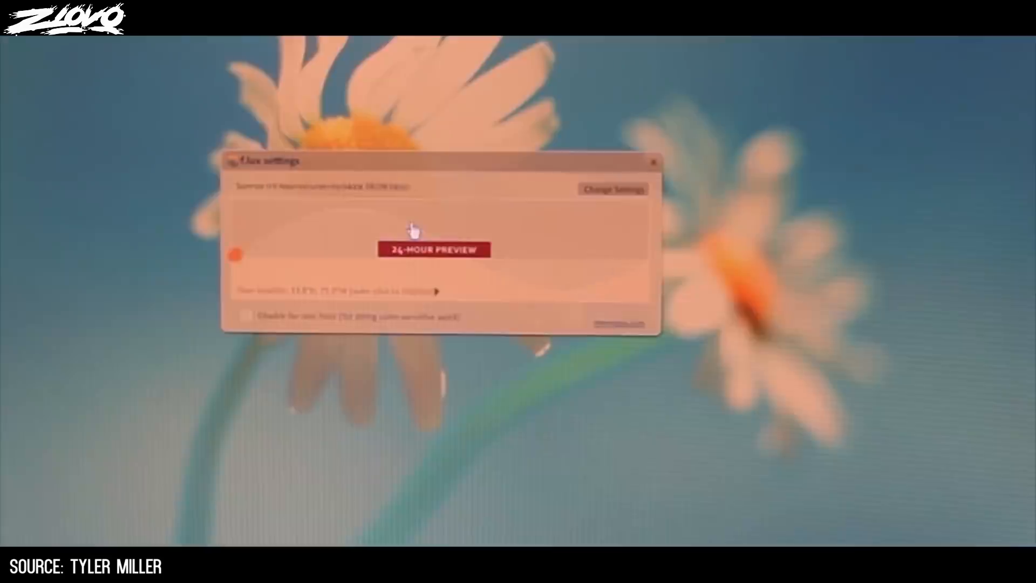
Replay the 24-hour warm/cool colour preview from the f.lux settings window
click(434, 249)
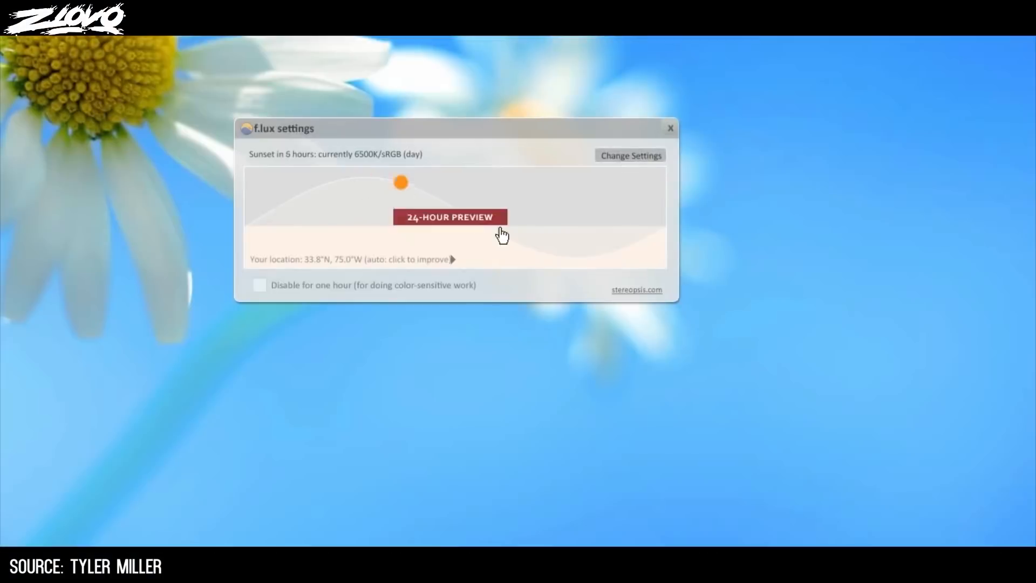
click(449, 217)
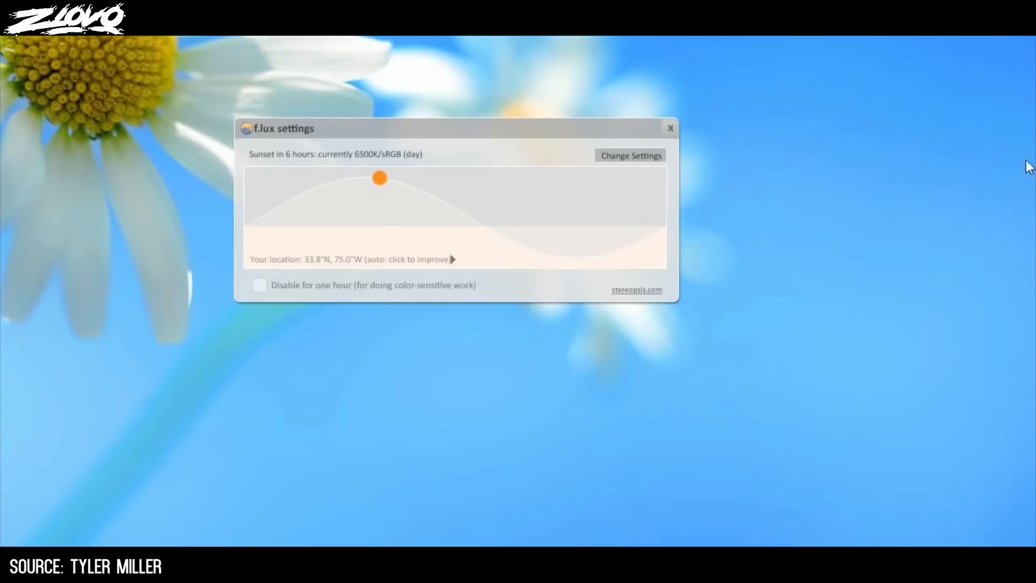
click(636, 289)
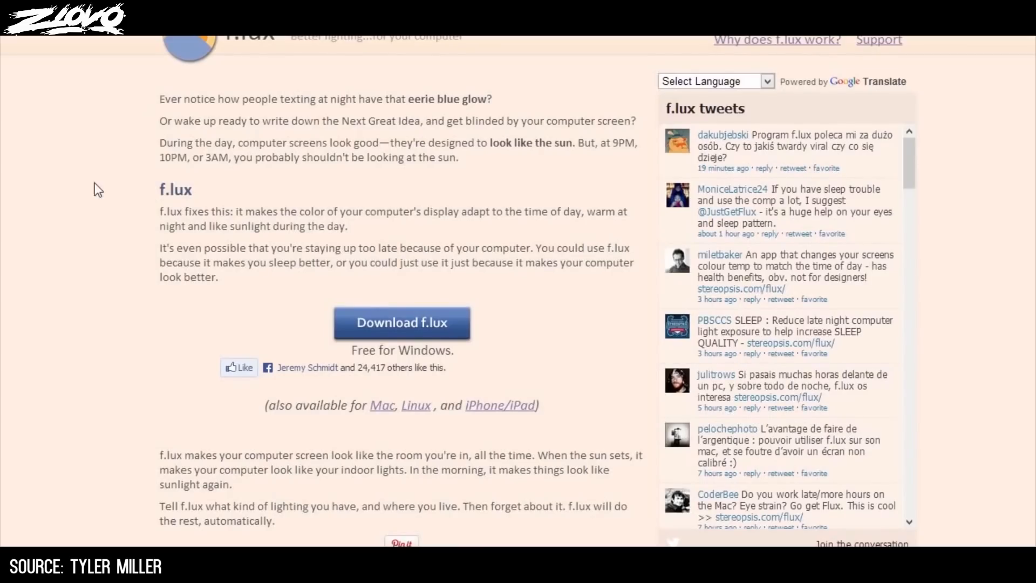
mouse_move(113, 183)
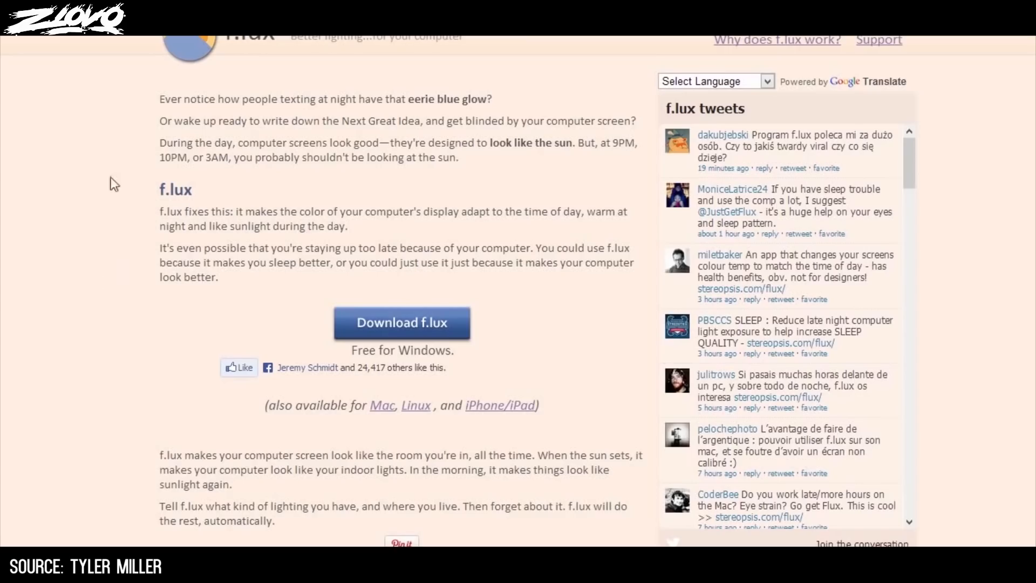
mouse_move(277, 202)
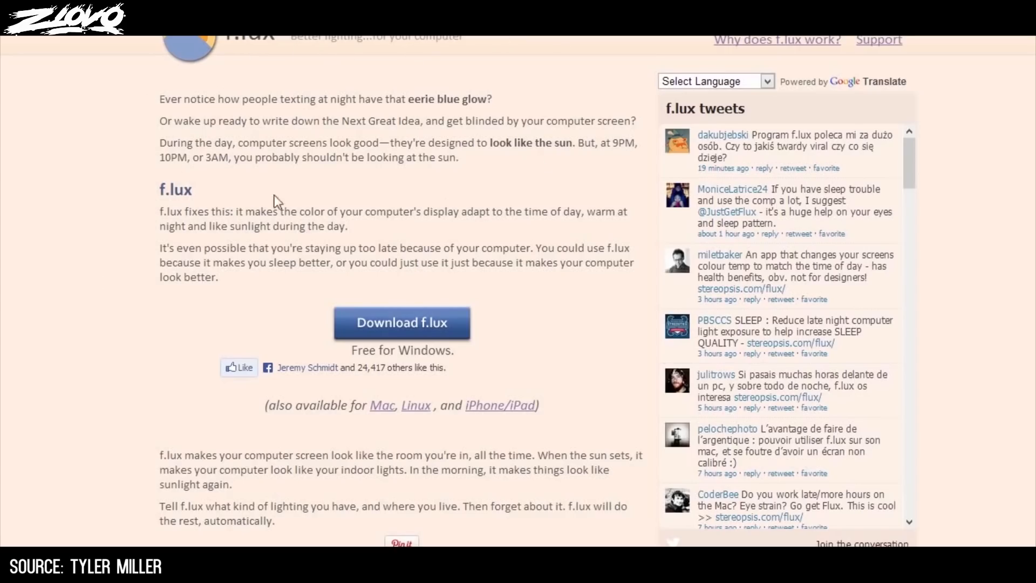
mouse_move(531, 161)
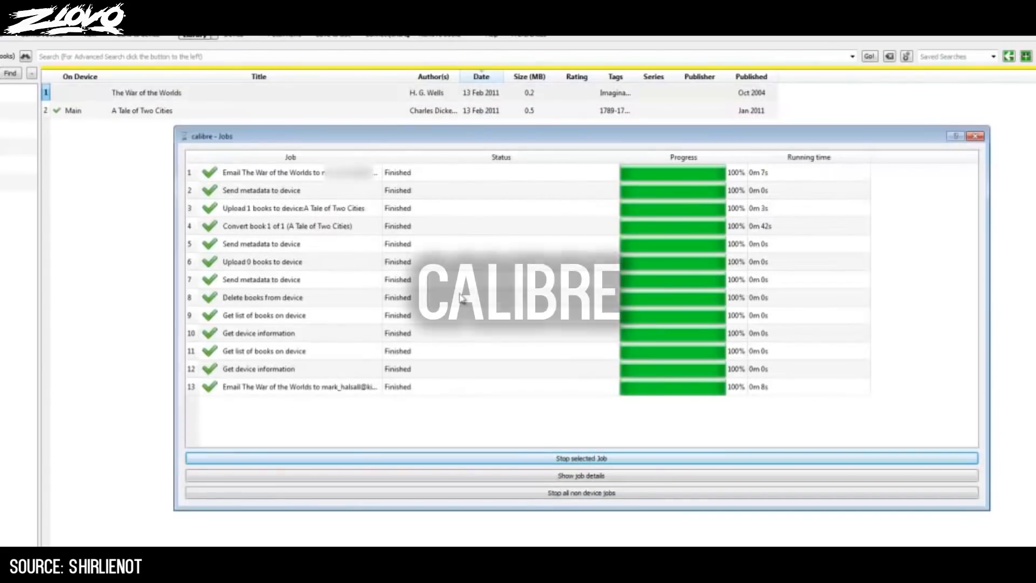
mouse_move(976, 136)
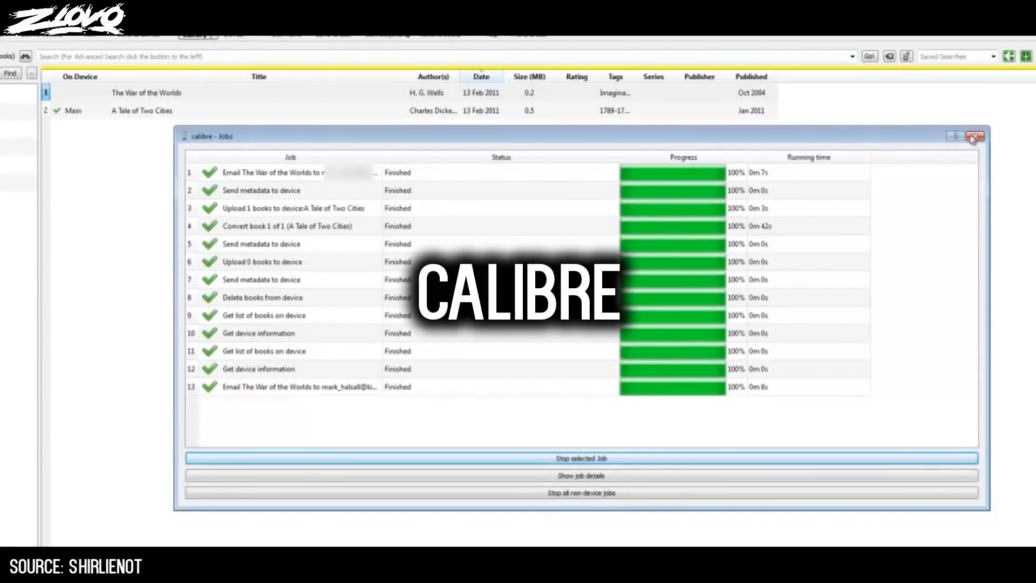
Close the Calibre Jobs window to return to the two-book library
click(976, 136)
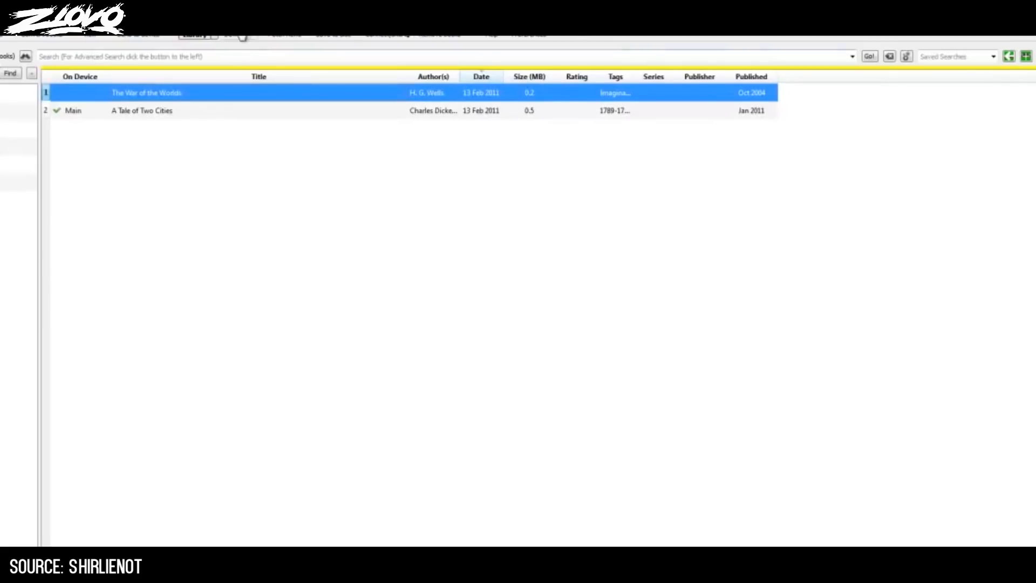
mouse_move(332, 298)
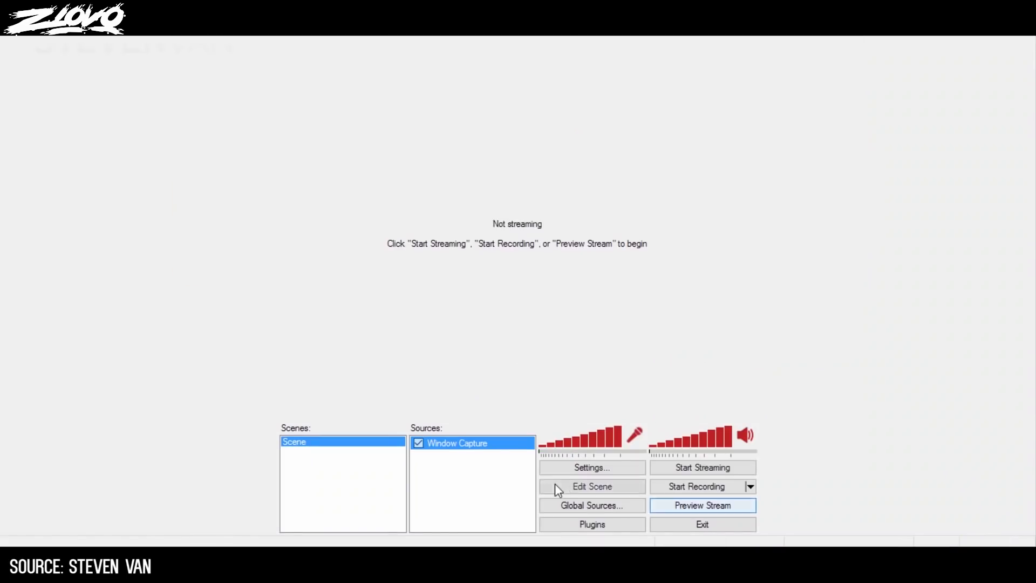
Add a Video Capture Device source, bringing up Device Selection with the Logitech C920
right_click(473, 482)
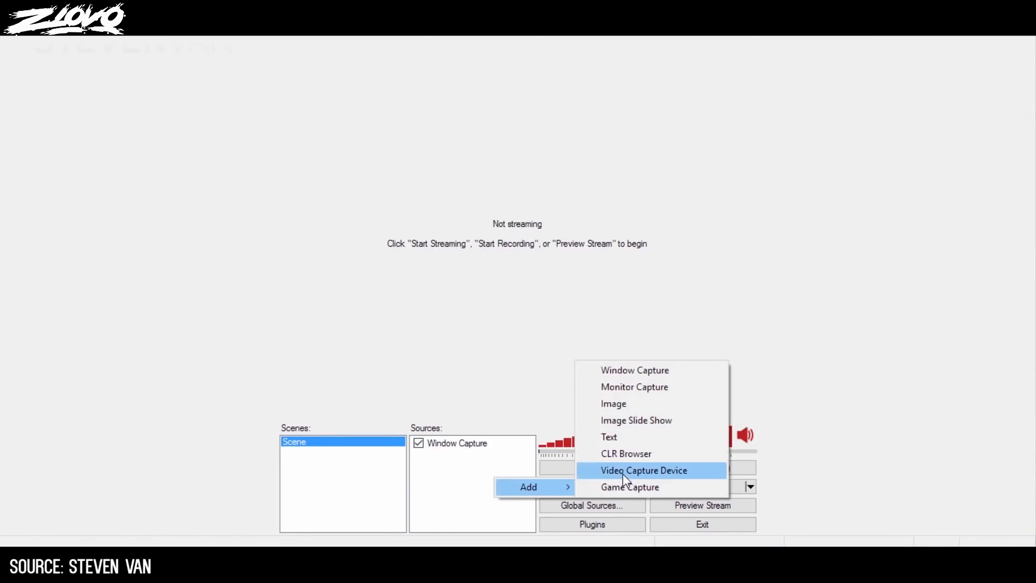
click(643, 469)
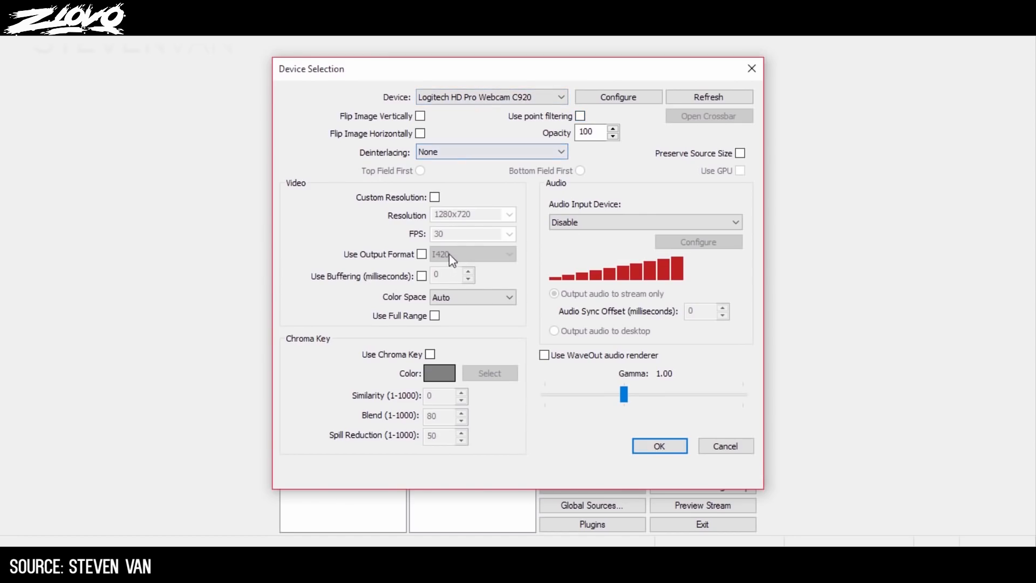
Give the webcam capture source a custom resolution of 352x288
click(434, 196)
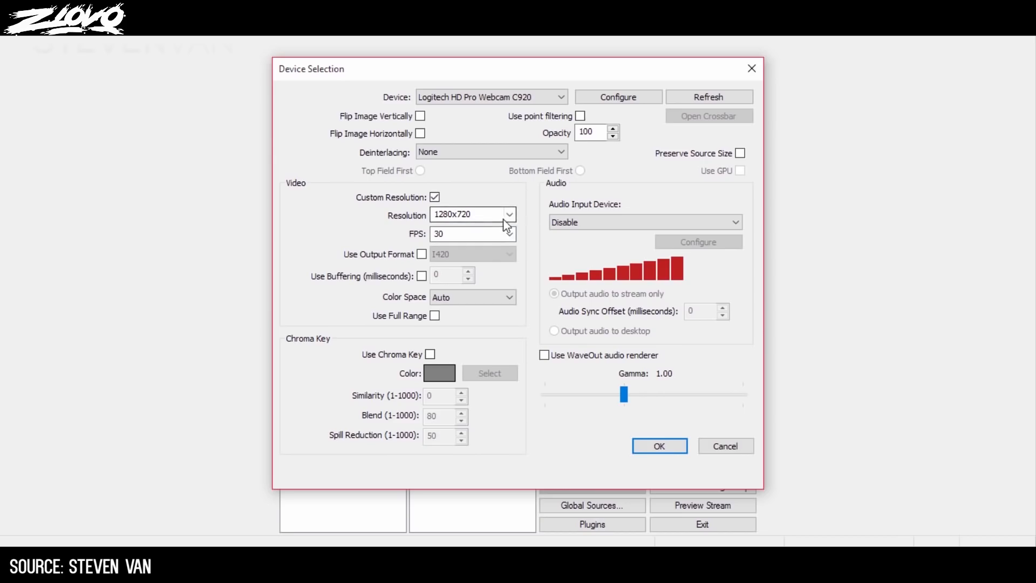
click(508, 214)
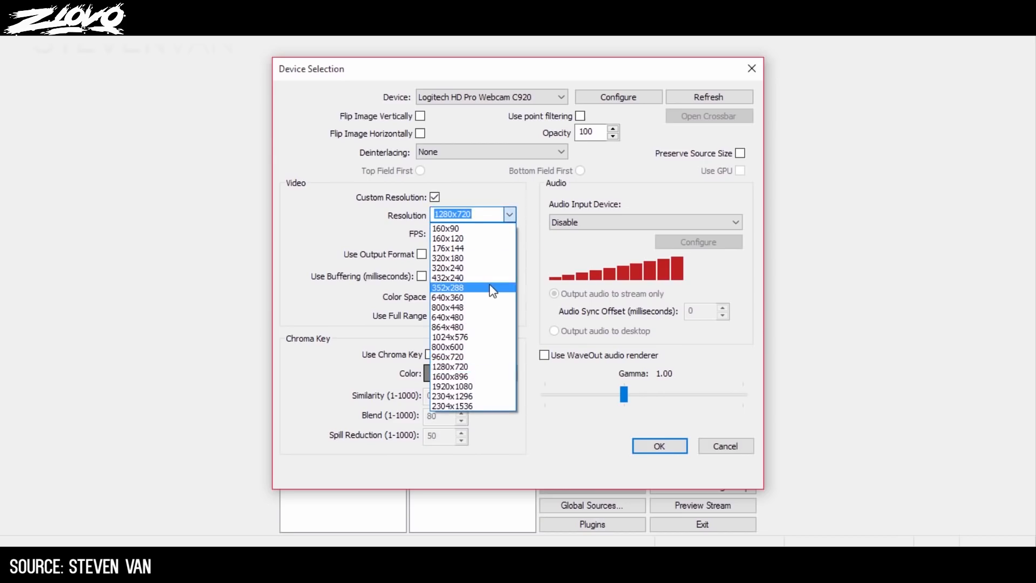
mouse_move(485, 299)
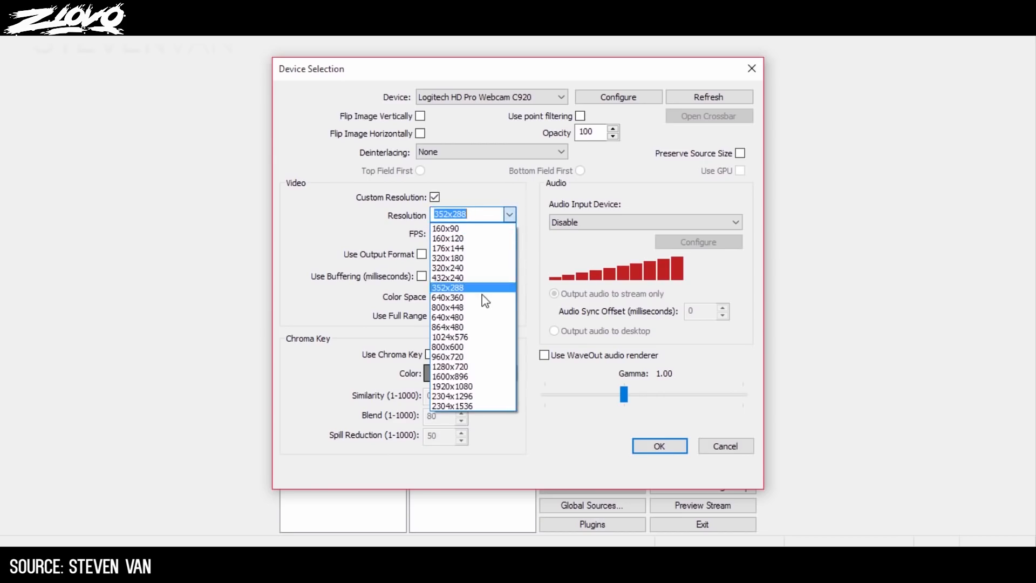
click(448, 287)
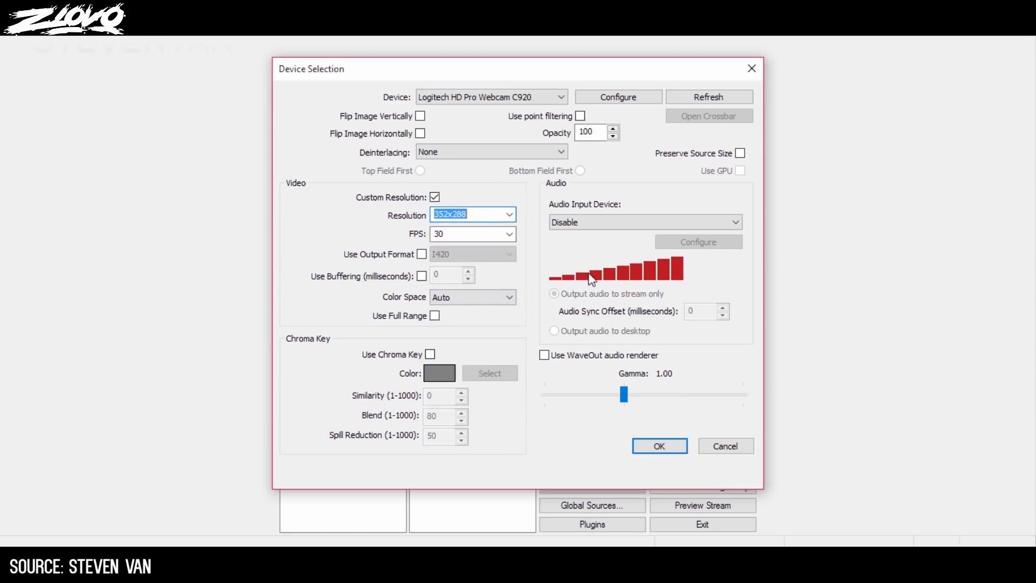
mouse_move(667, 281)
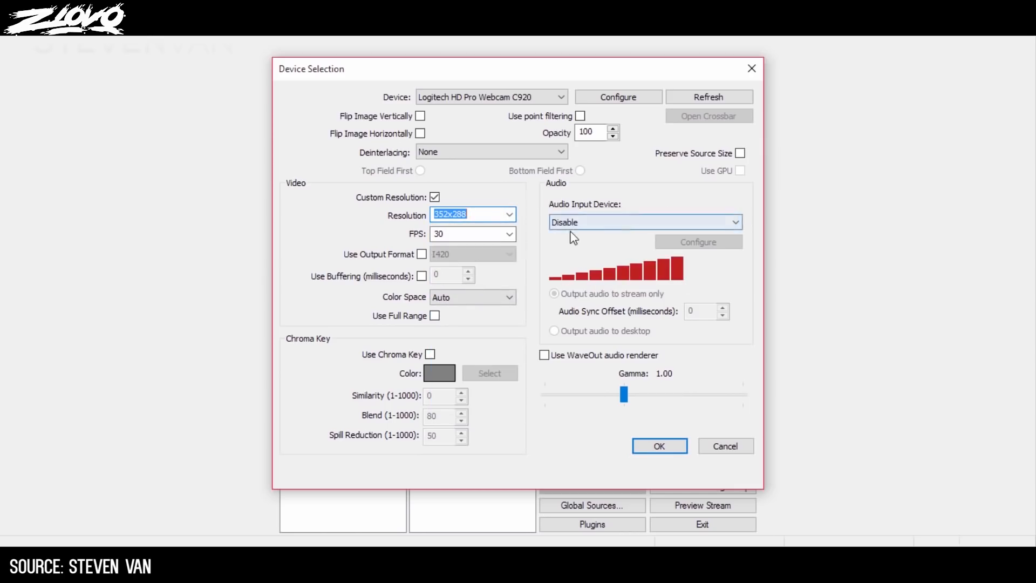
Set the webcam's audio input device to Disable and confirm the device settings
click(644, 222)
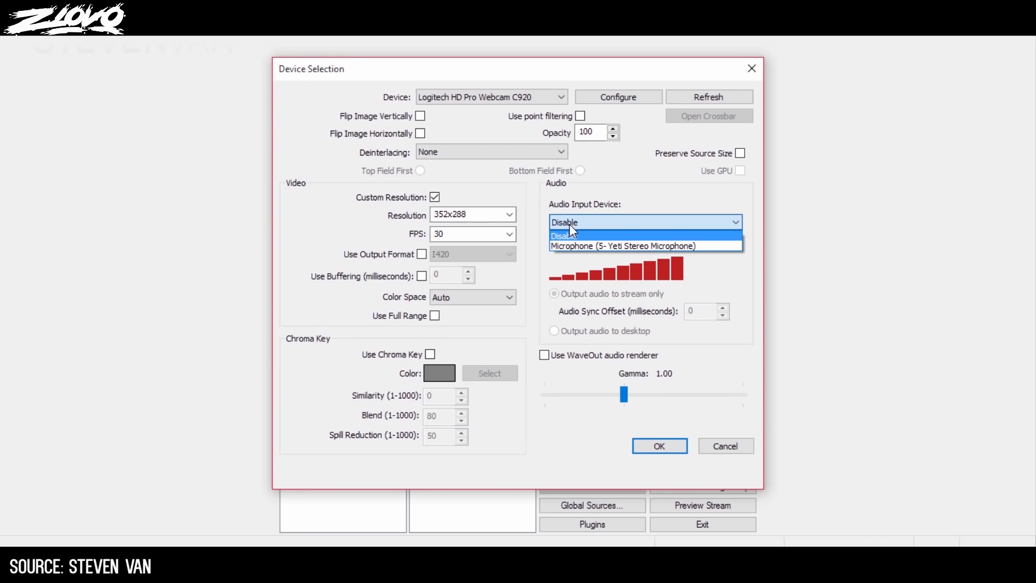
mouse_move(601, 236)
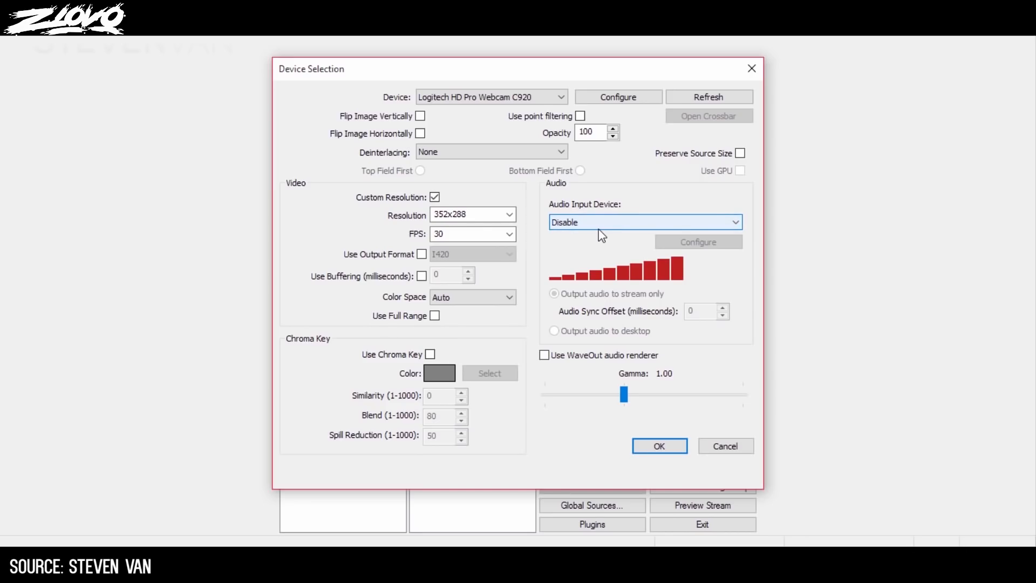
mouse_move(486, 342)
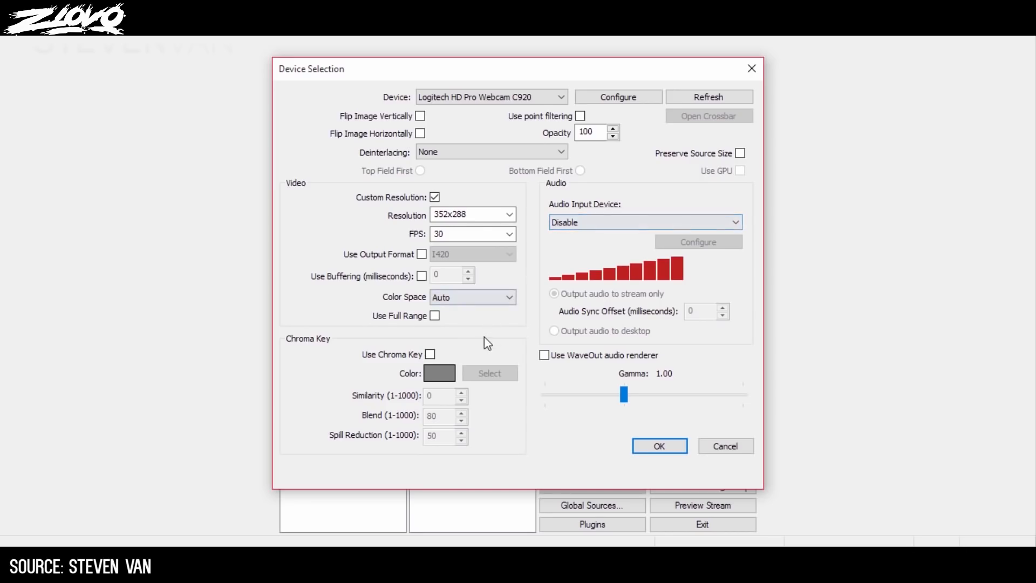
click(658, 445)
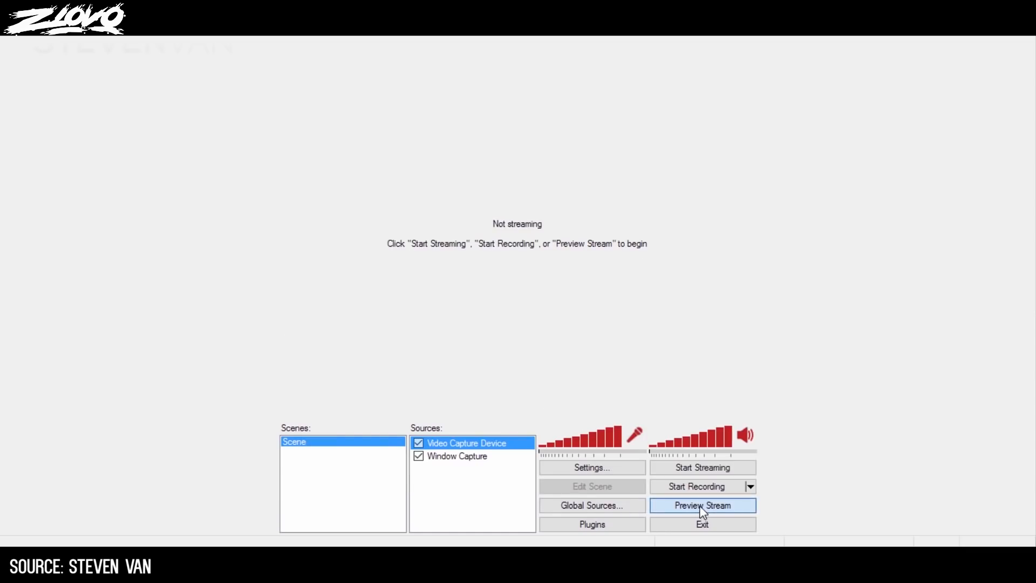
Start the stream preview and switch the webcam capture resolution to 432x240
click(702, 505)
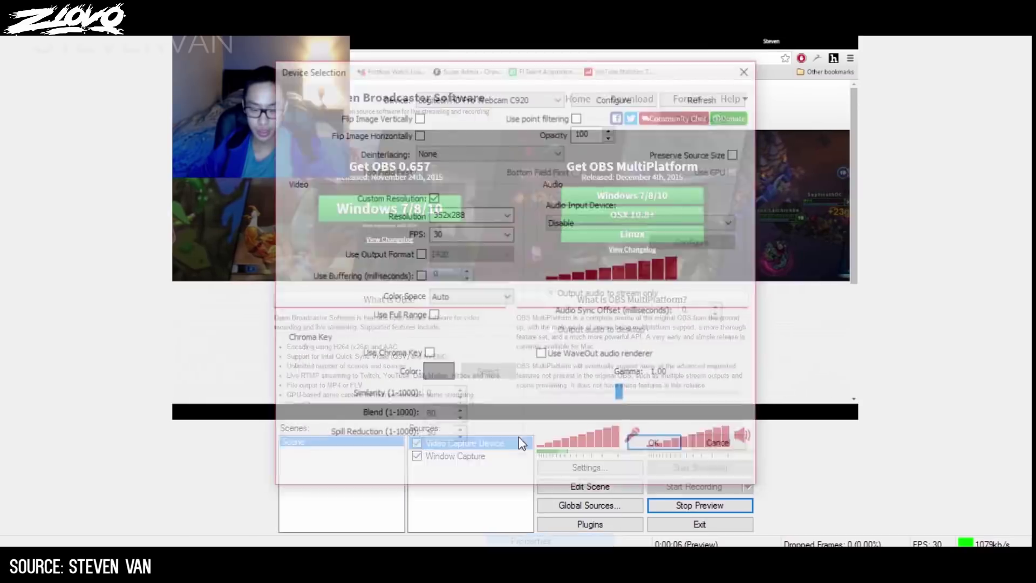
click(507, 214)
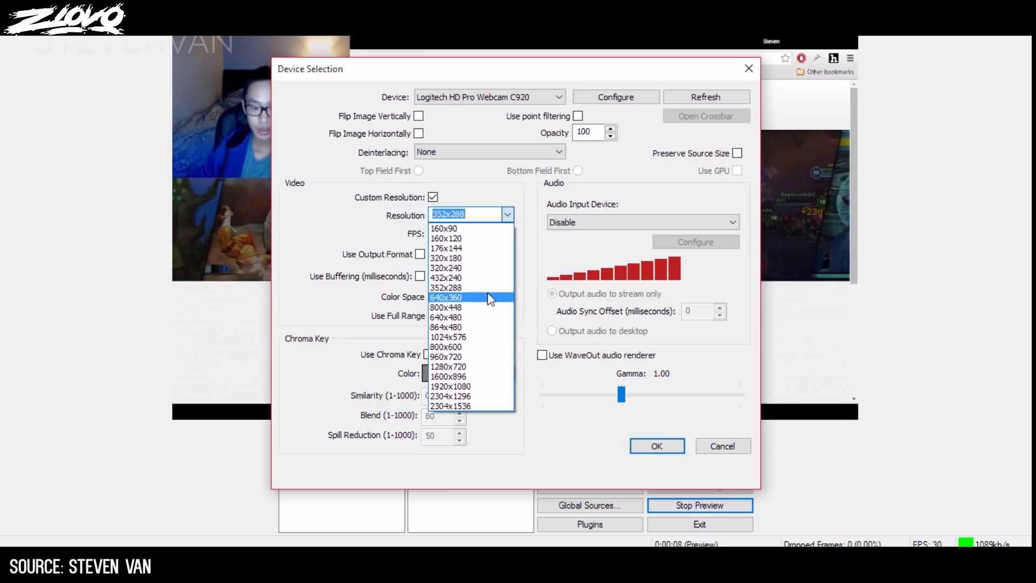
click(445, 277)
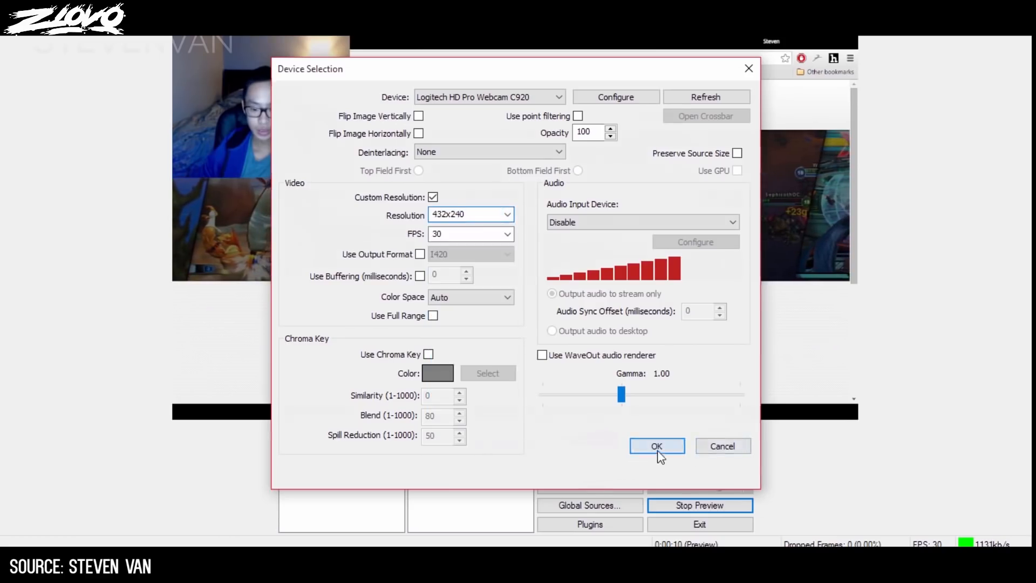
click(656, 446)
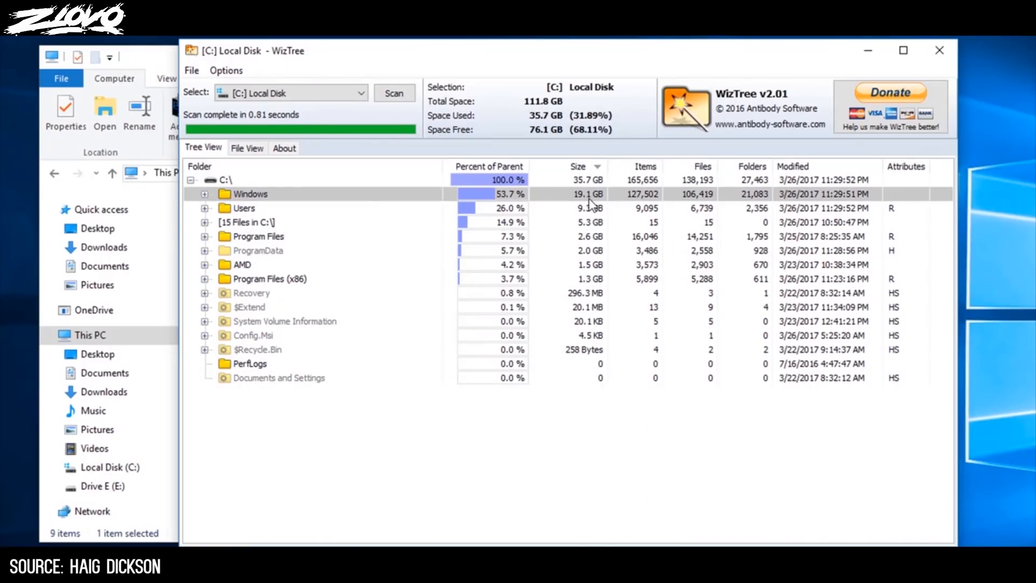
Expand Users and the haig profile folder, showing VirtualBox VMs (8.1 GB) as largest
click(205, 207)
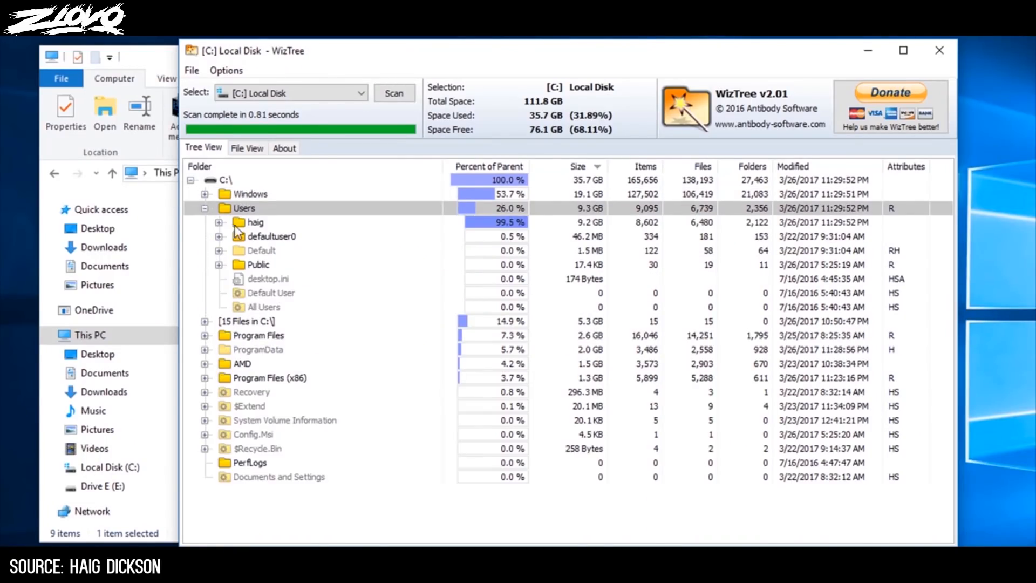
click(219, 221)
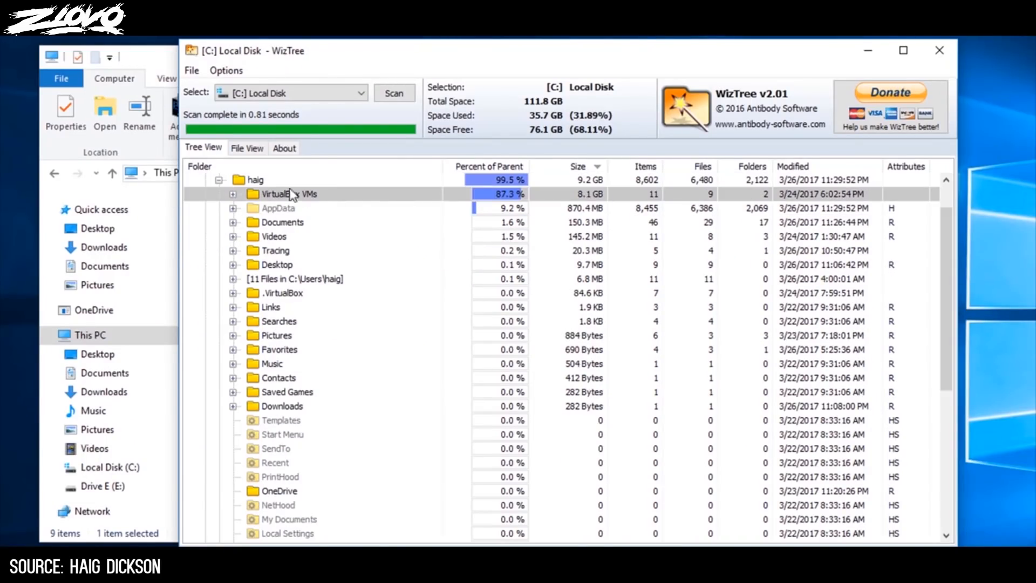
mouse_move(255, 129)
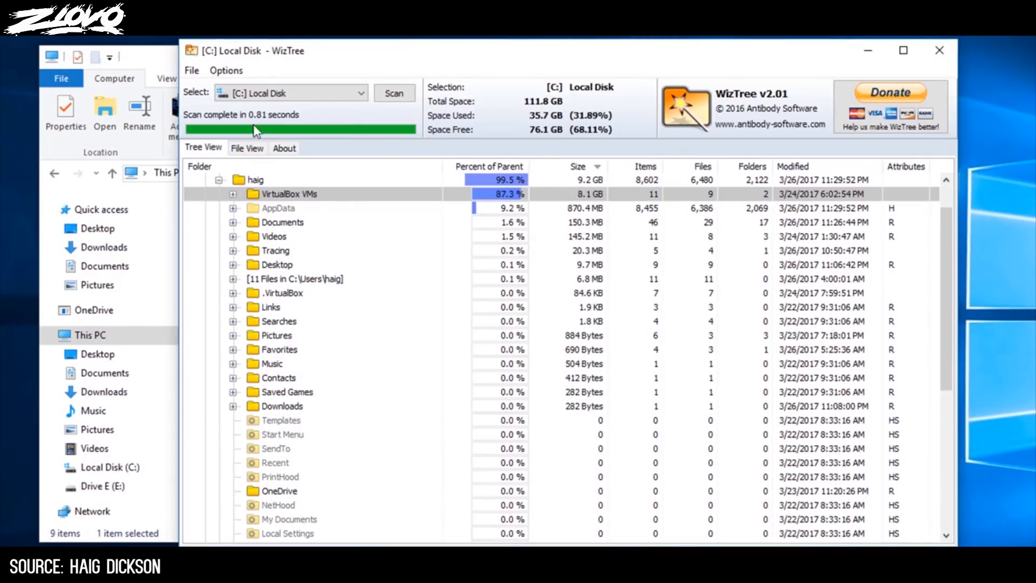
click(280, 406)
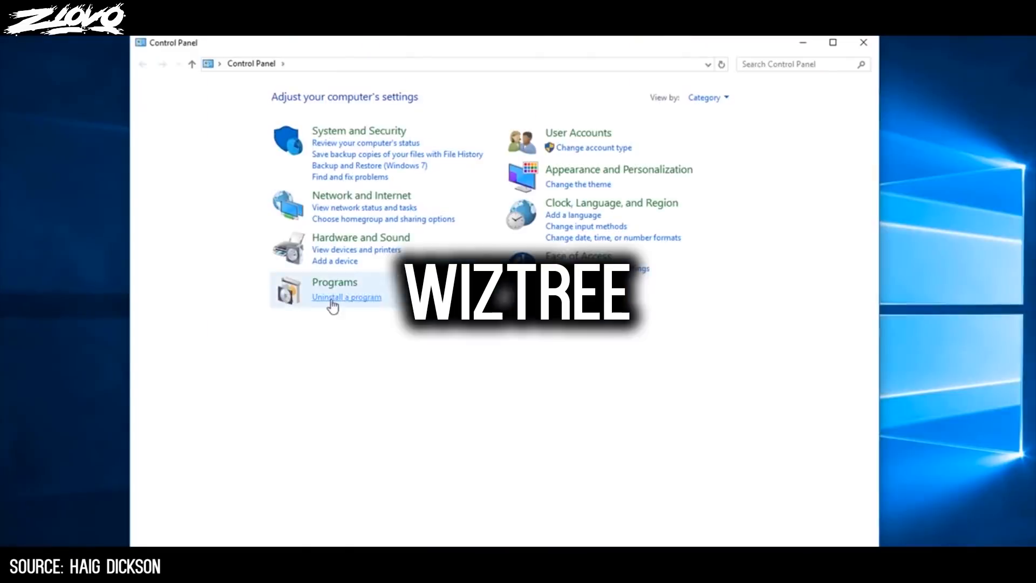
List installed programs sorted by size, with Grand Theft Auto V (68.8 GB) on top
click(346, 297)
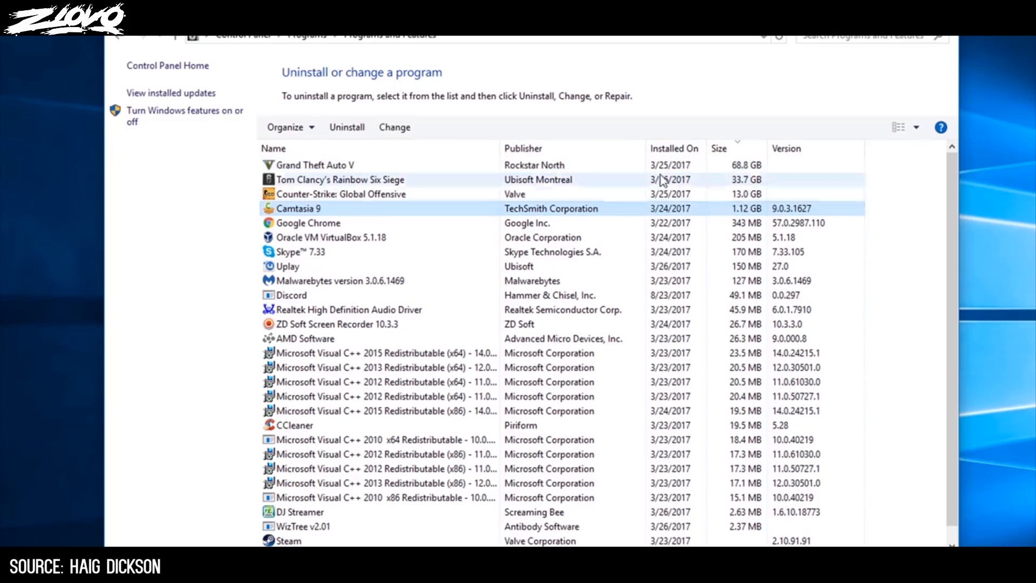
click(307, 222)
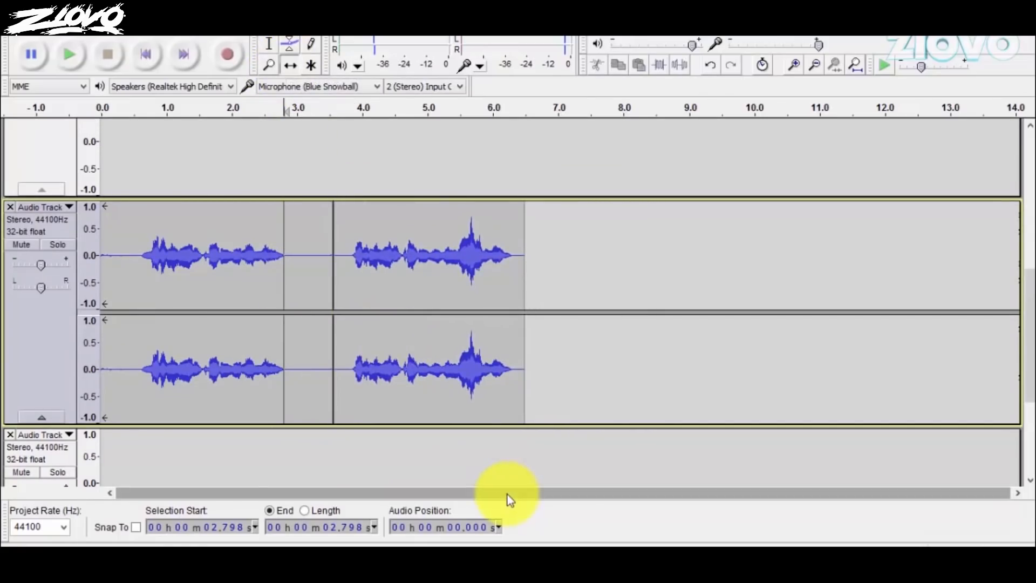
mouse_move(218, 43)
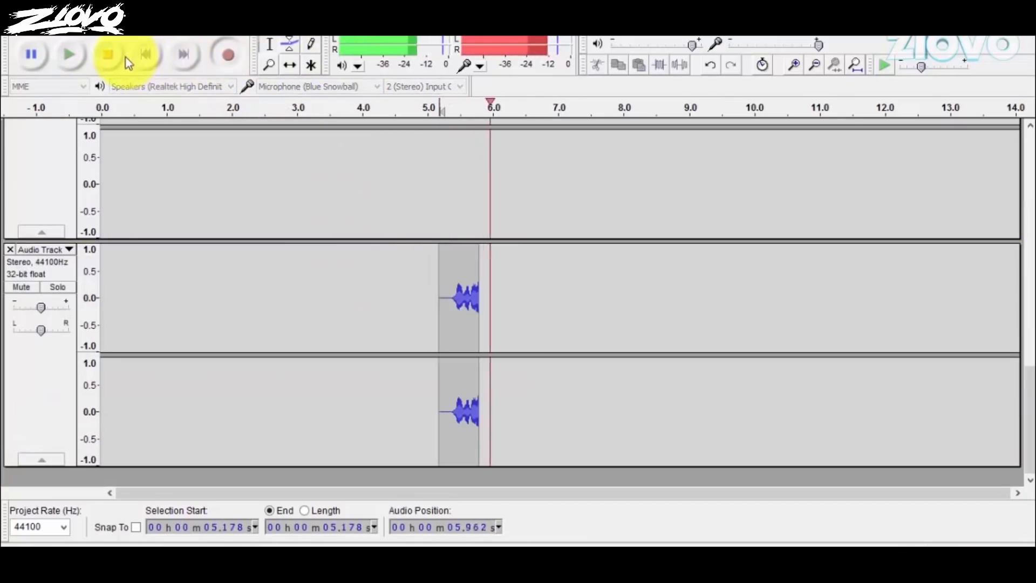
Stop the new take, shift the clips back to back and select the whole eight-second recording
click(108, 54)
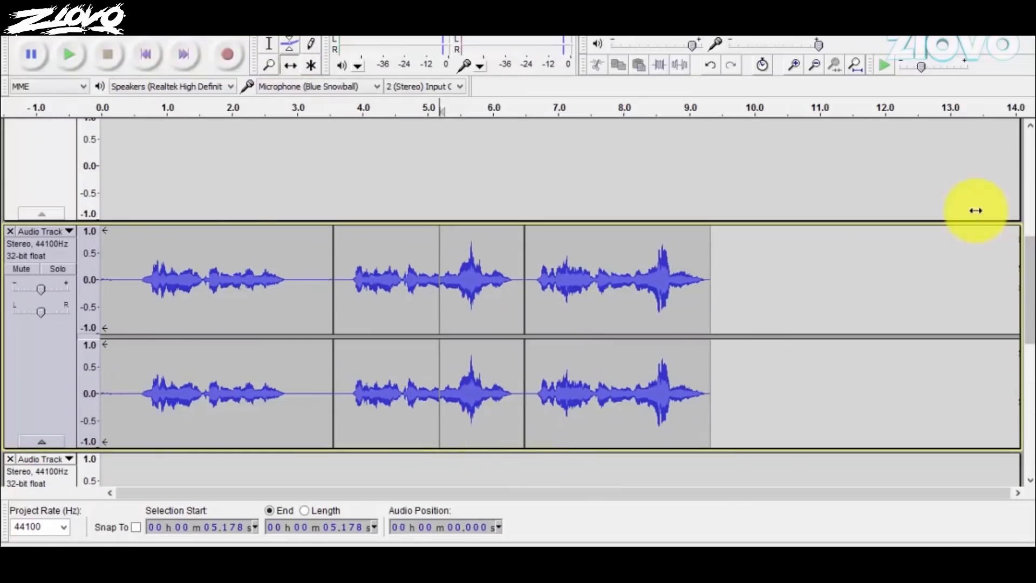
mouse_move(268, 52)
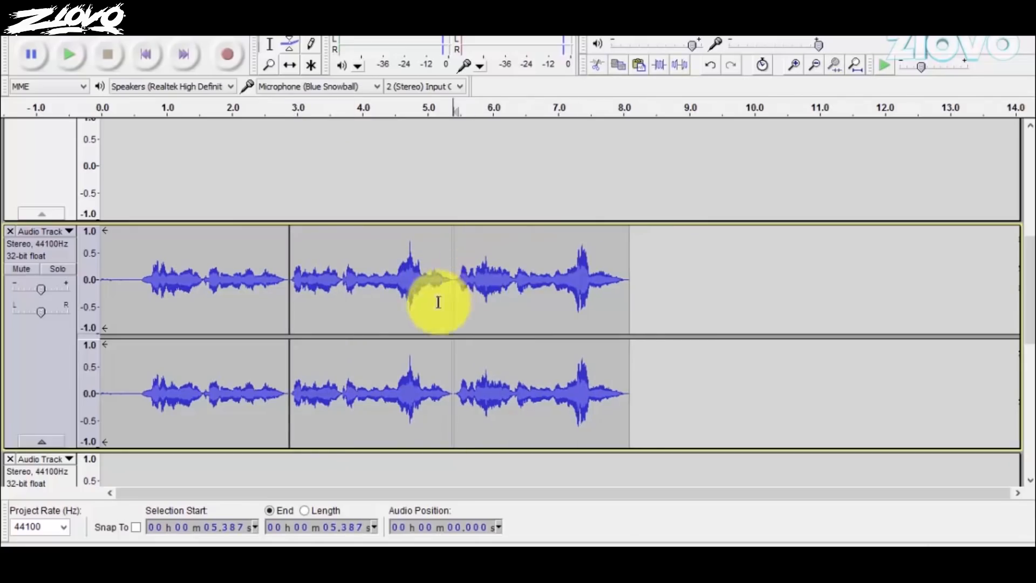
click(438, 438)
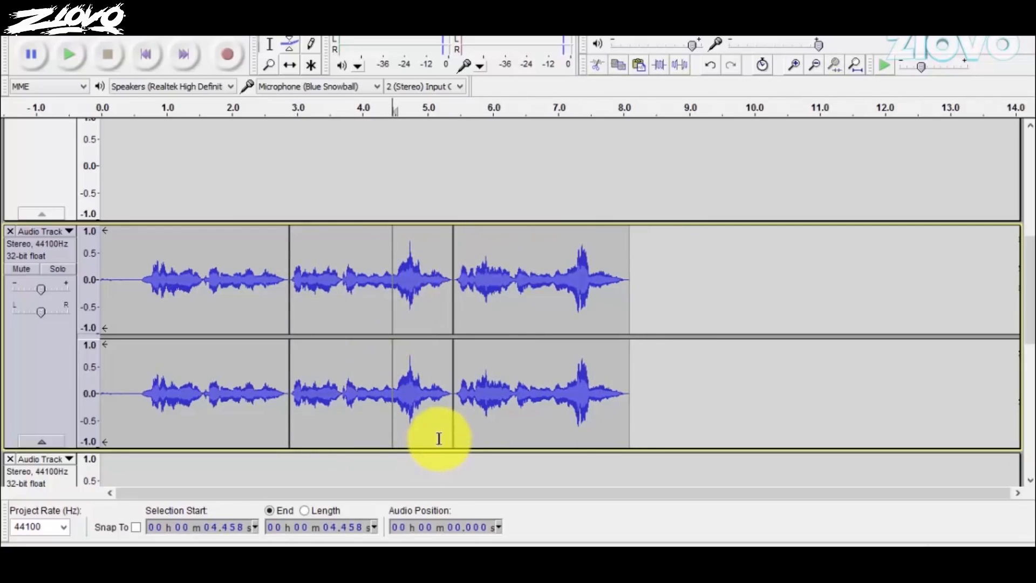
mouse_move(123, 284)
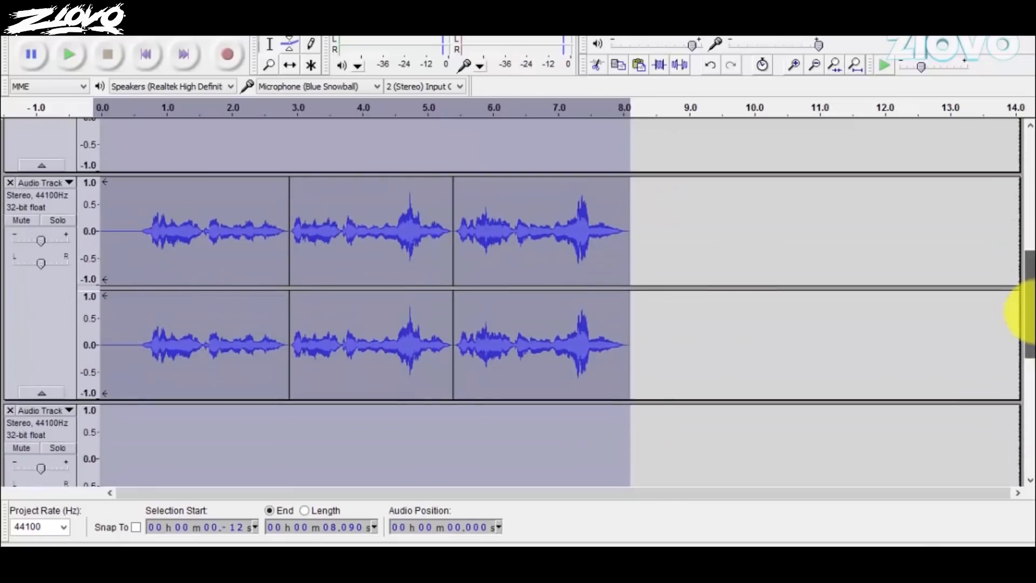
click(268, 272)
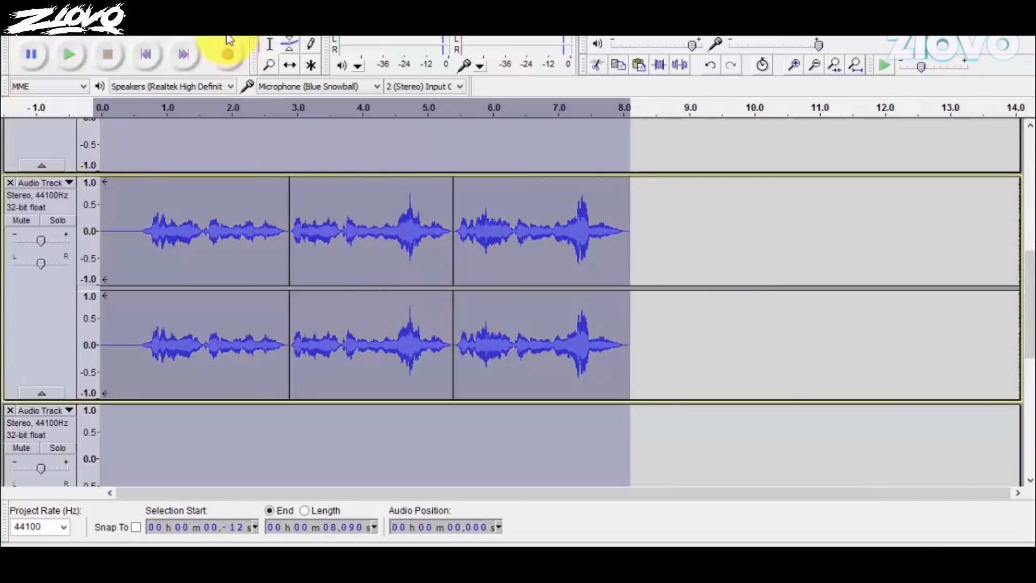
click(228, 54)
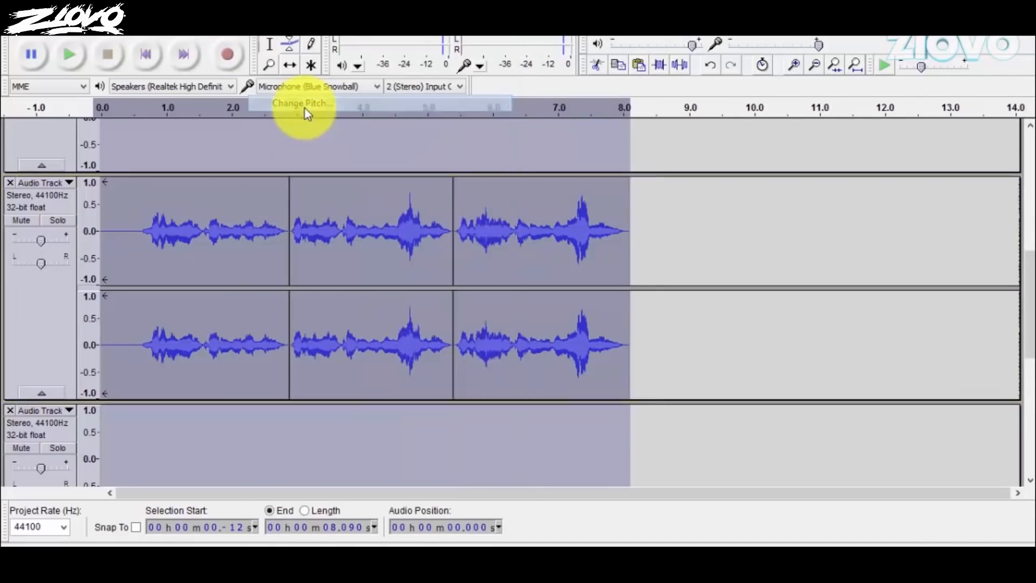
Apply Change Pitch at zero semitones to the selected eight-second recording
click(301, 104)
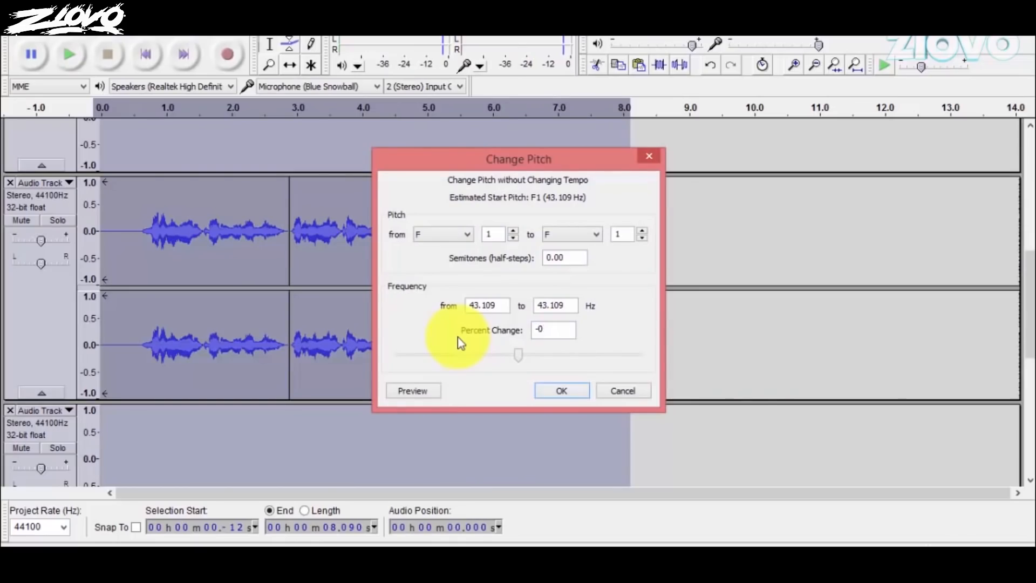
click(560, 389)
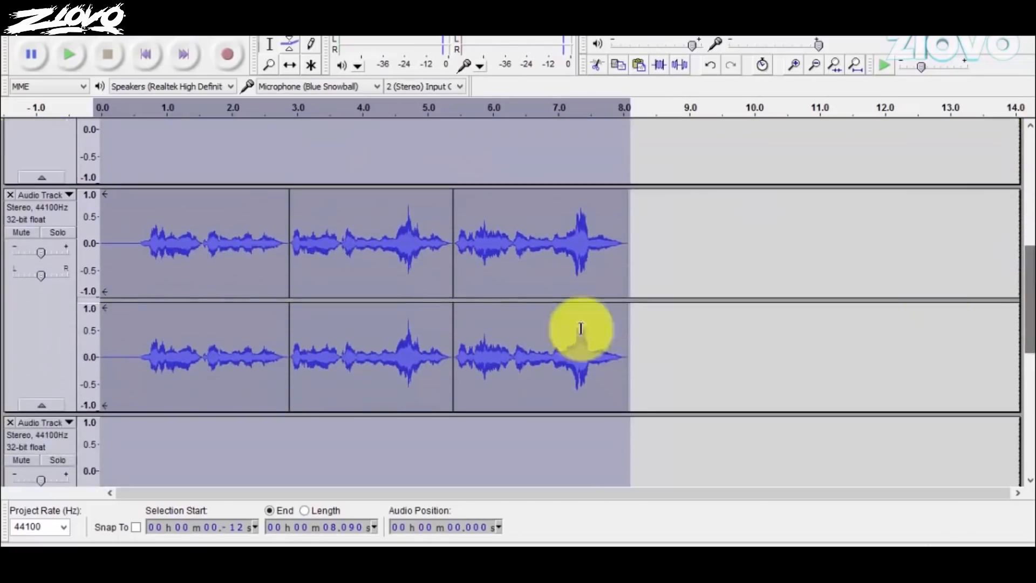